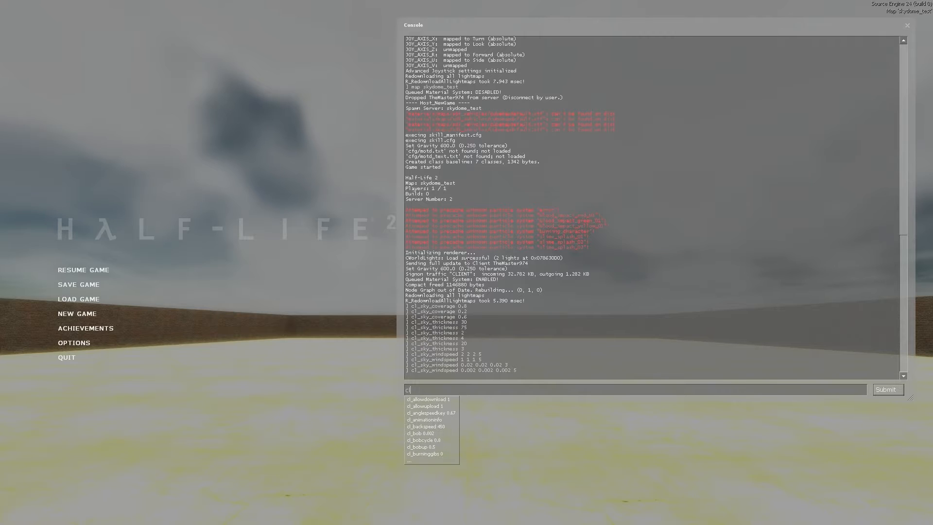
# Set cloud coverage to 0 with the console command cl_sky_coverage 0.
pyautogui.write('cl_sky_coverage 0')
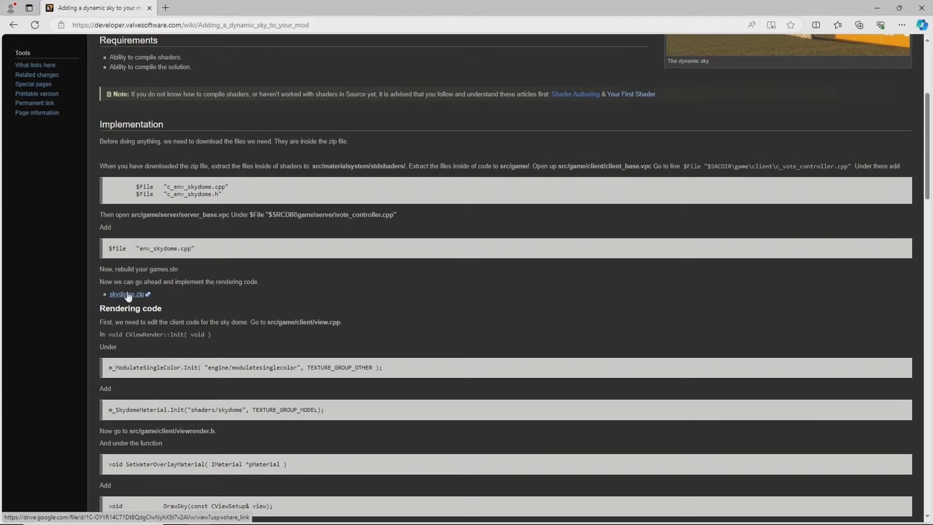
# Download skydome.zip from the linked Google Drive page and show it in the Downloads folder.
pyautogui.click(125, 294)
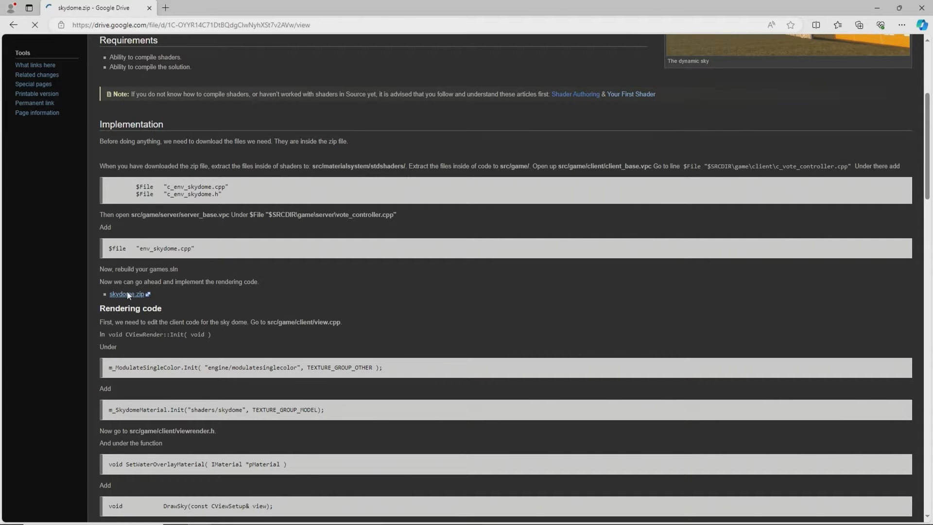
pyautogui.click(125, 294)
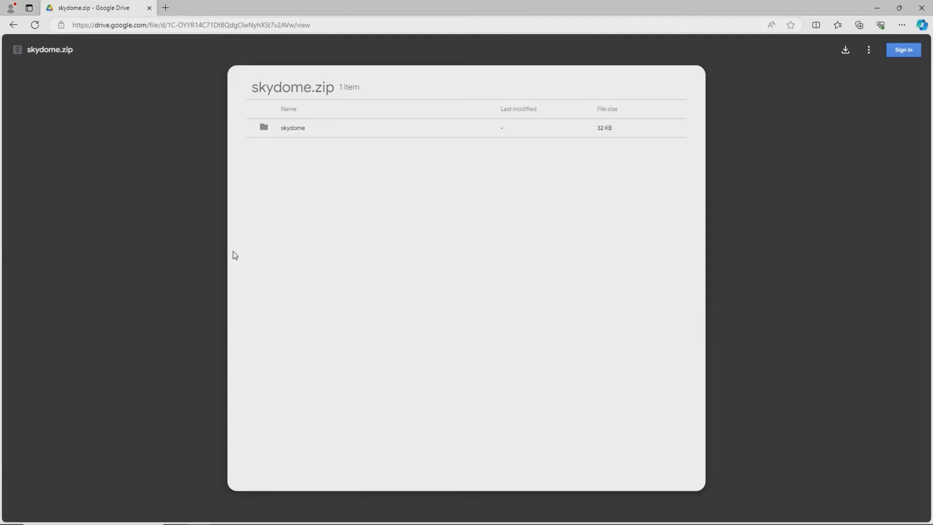
pyautogui.click(858, 26)
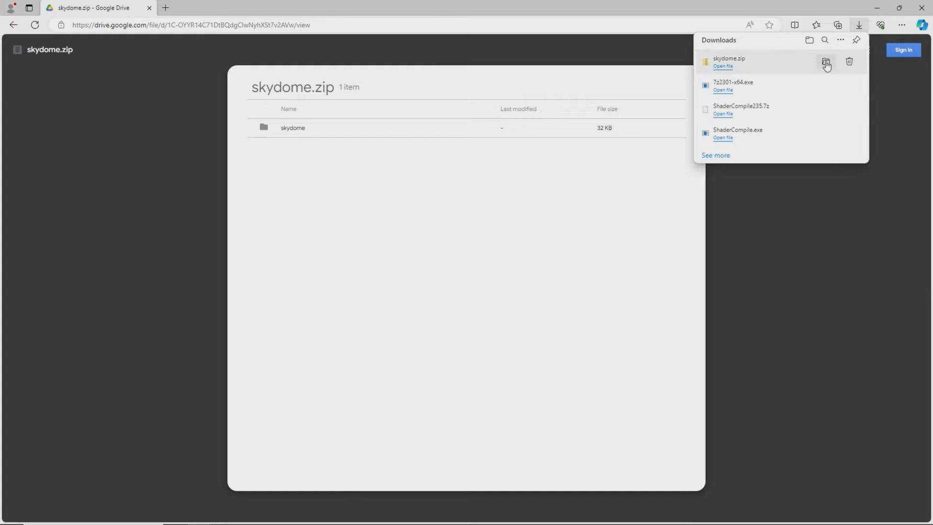
pyautogui.click(826, 63)
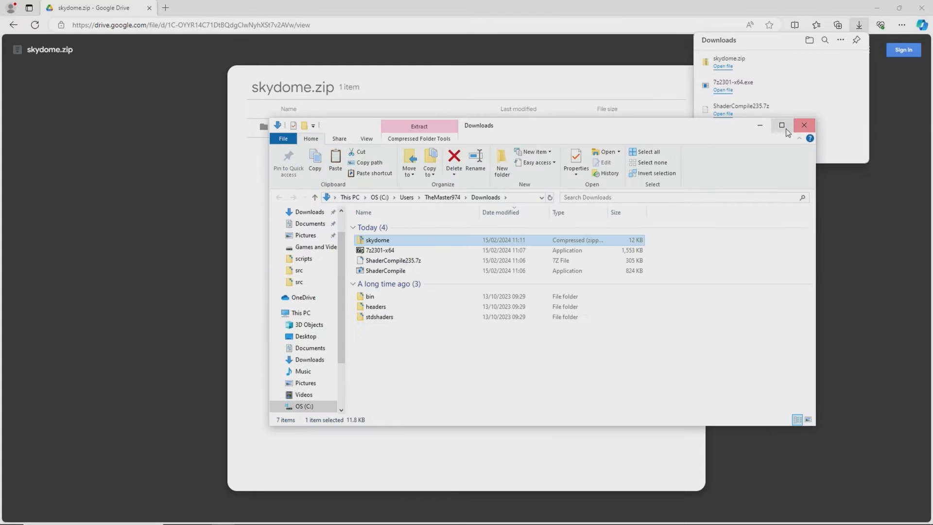
# Extract skydome.zip into a skydome folder with 7-Zip and open it.
pyautogui.click(781, 126)
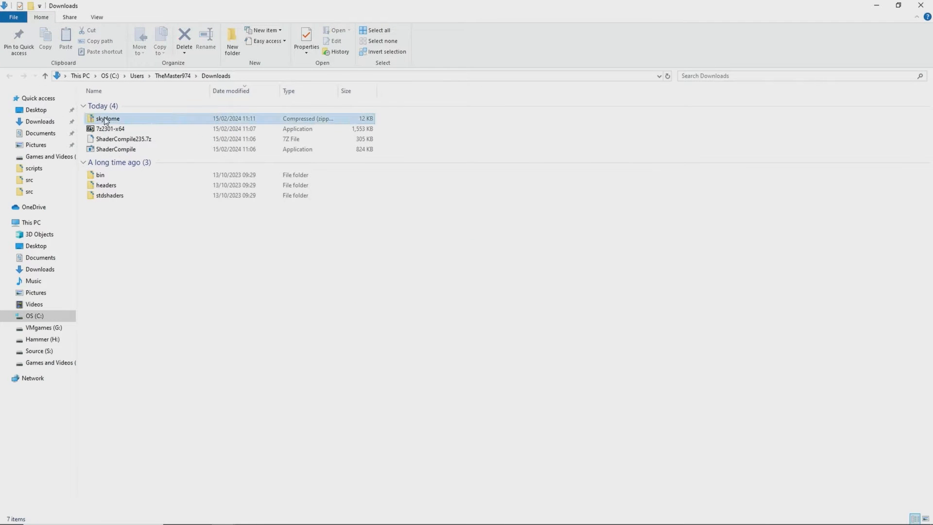
pyautogui.rightClick(106, 119)
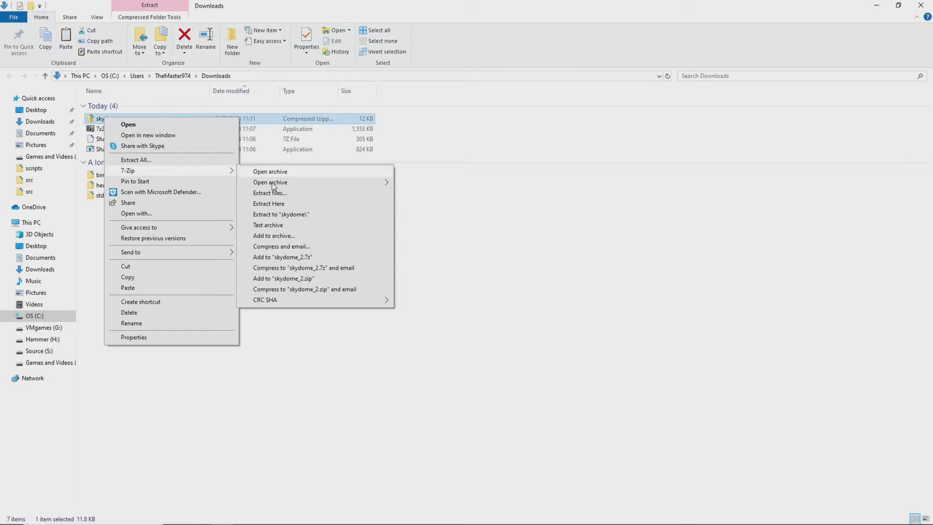
pyautogui.click(275, 216)
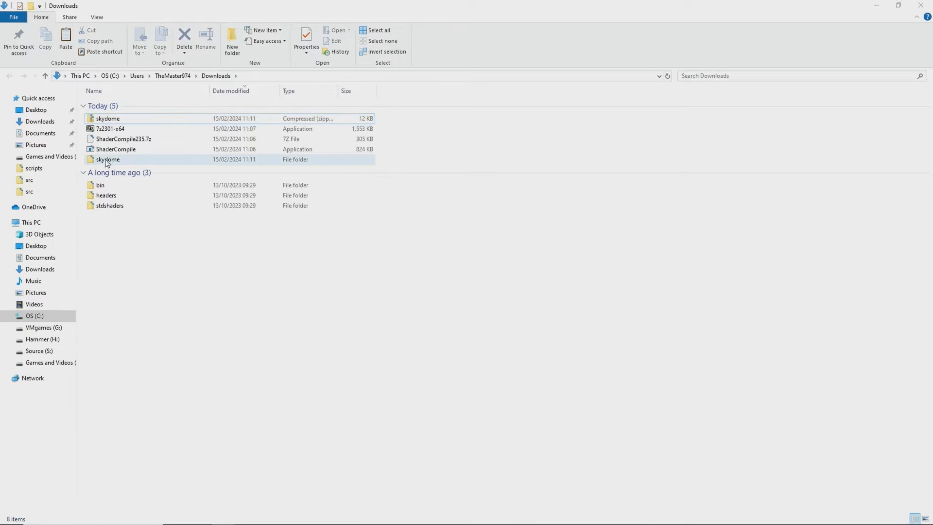
pyautogui.doubleClick(108, 160)
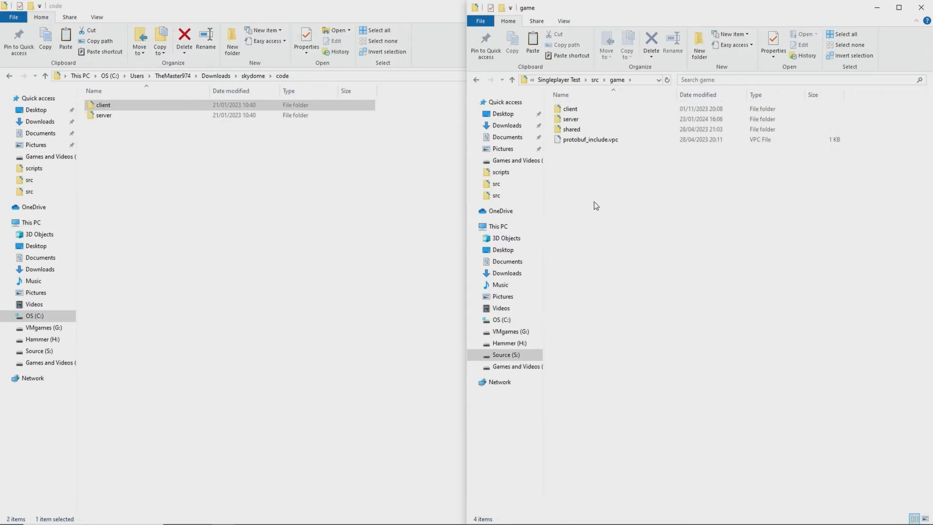
pyautogui.moveTo(618, 272)
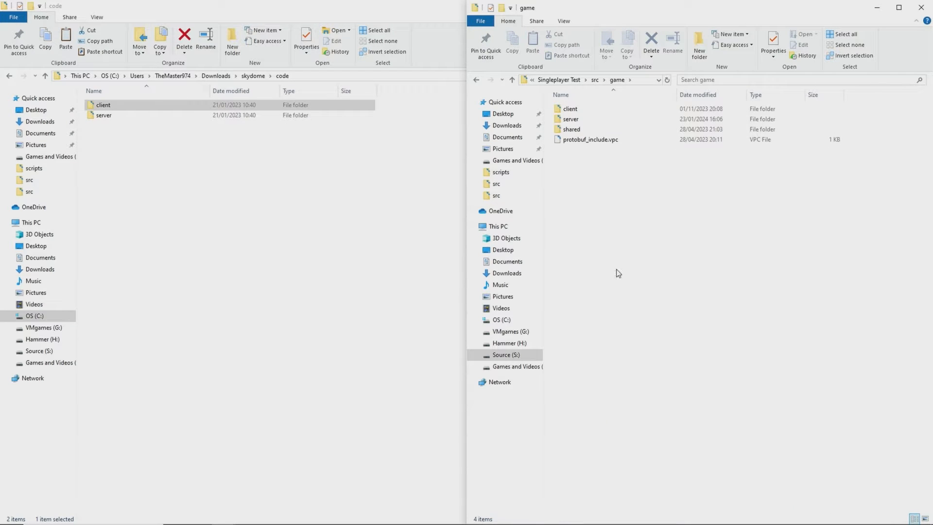
# Copy the server code folder and paste it into the mod's src\game folder.
pyautogui.rightClick(104, 115)
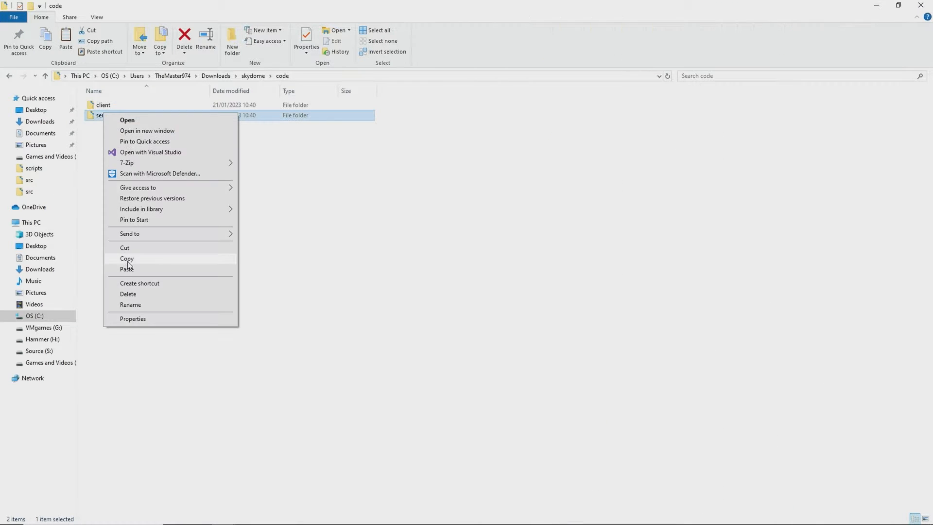
pyautogui.click(126, 258)
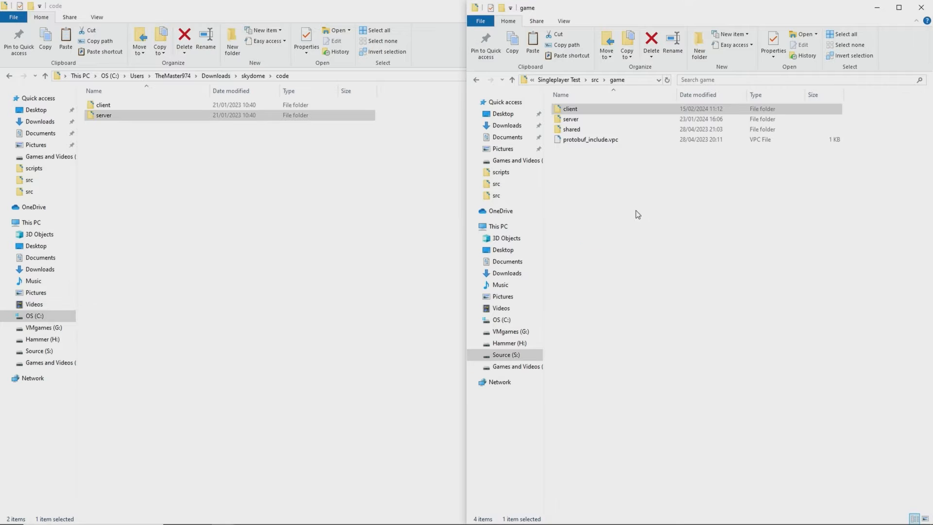
pyautogui.click(602, 238)
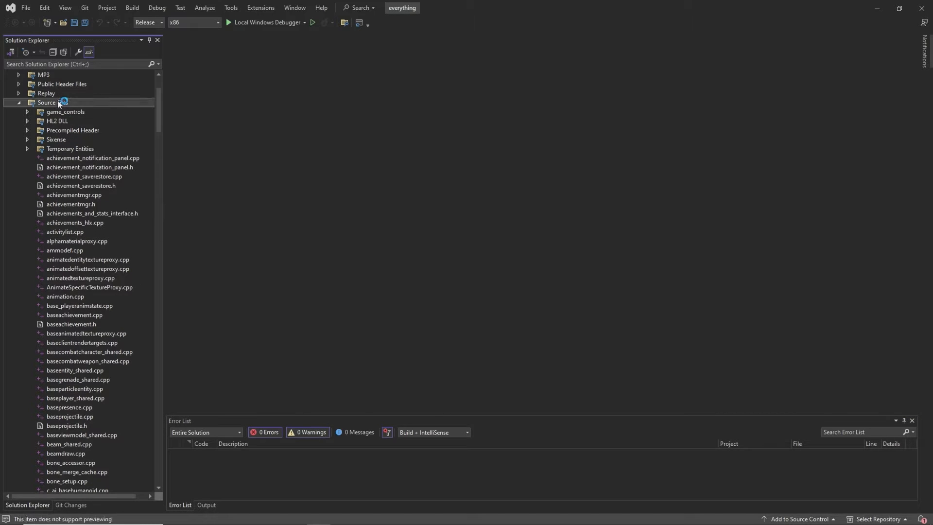
# Add existing items c_env_skydome.cpp and c_env_skydome.h to the Client (HL2) Source Files.
pyautogui.rightClick(48, 102)
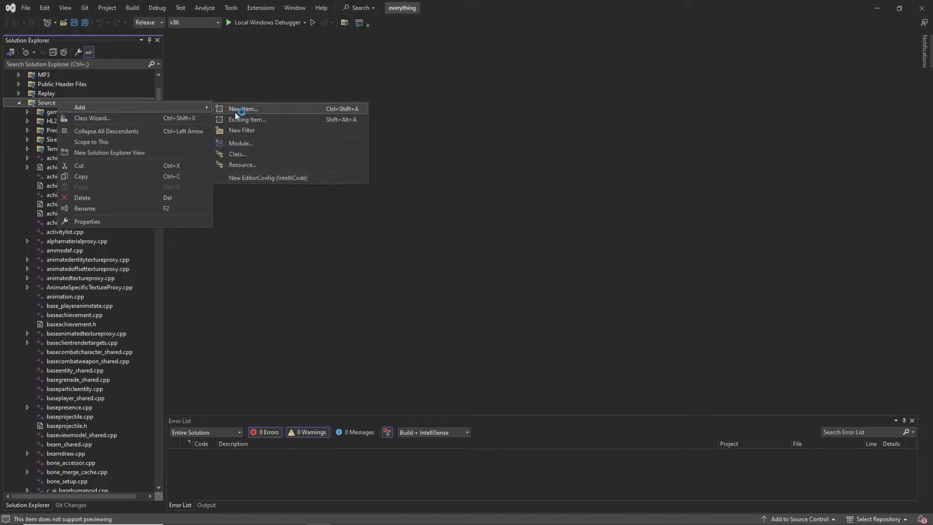
pyautogui.click(248, 119)
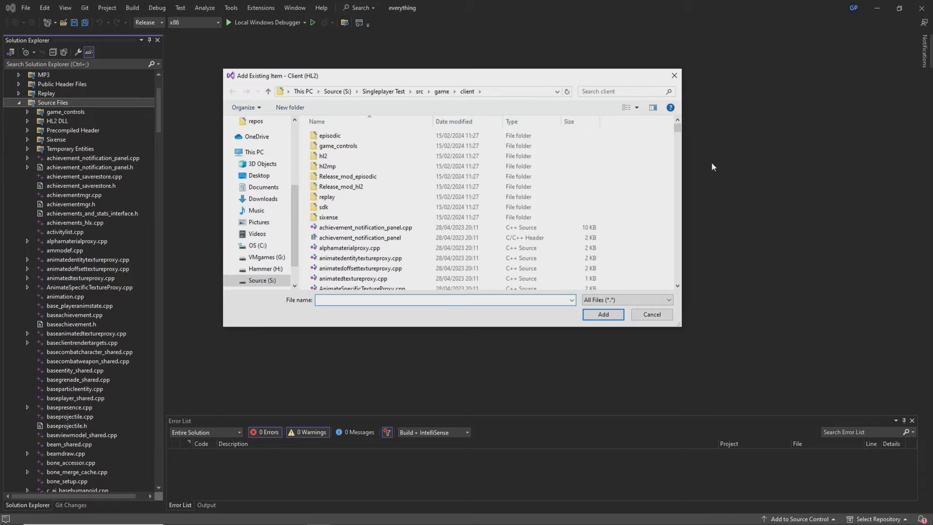
pyautogui.scroll(-3)
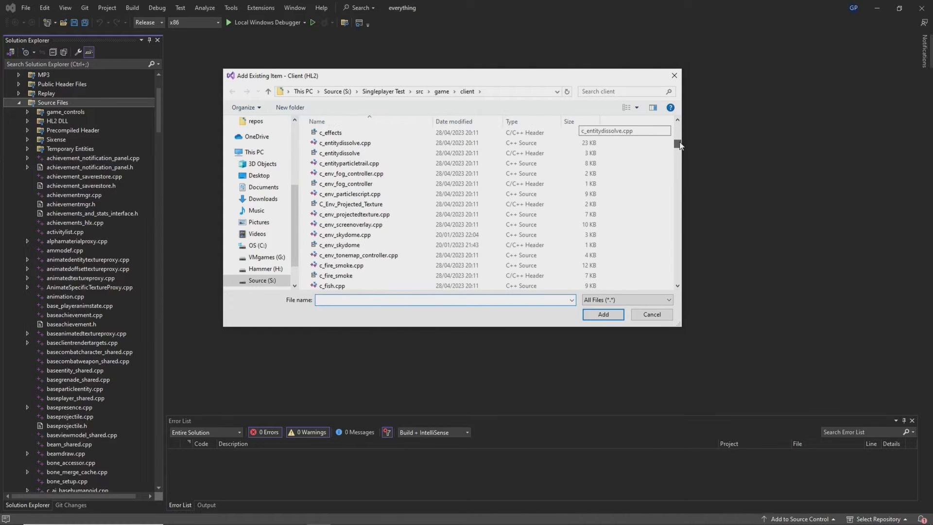
pyautogui.click(345, 235)
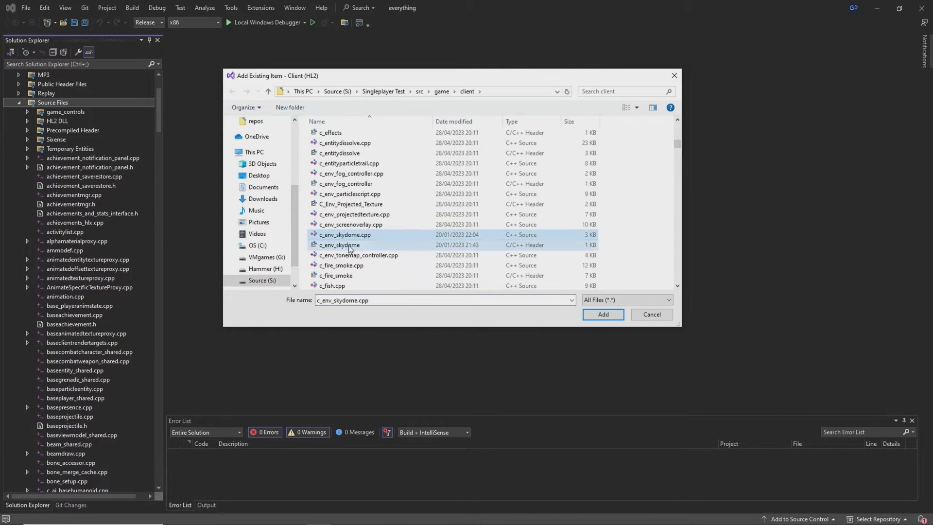
pyautogui.click(602, 314)
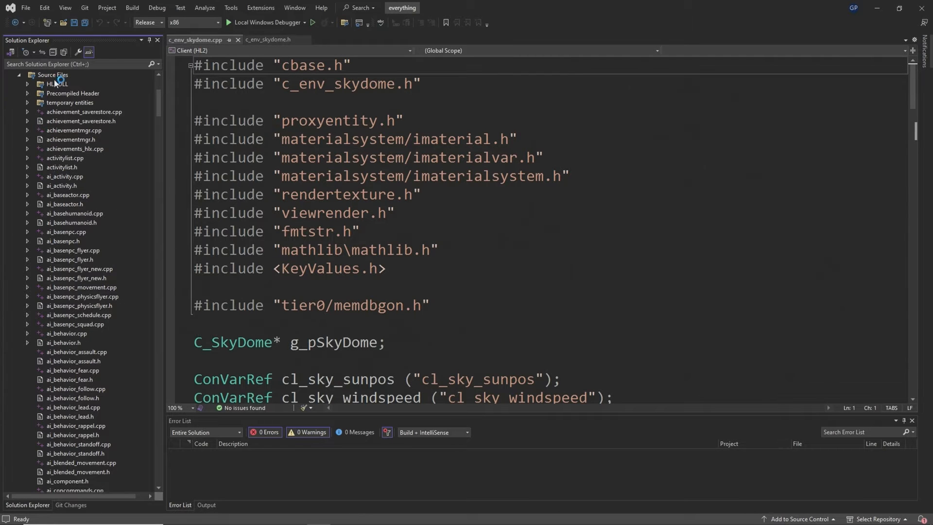
# Add existing item env_skydome.cpp to the Server (HL2) Source Files.
pyautogui.rightClick(53, 74)
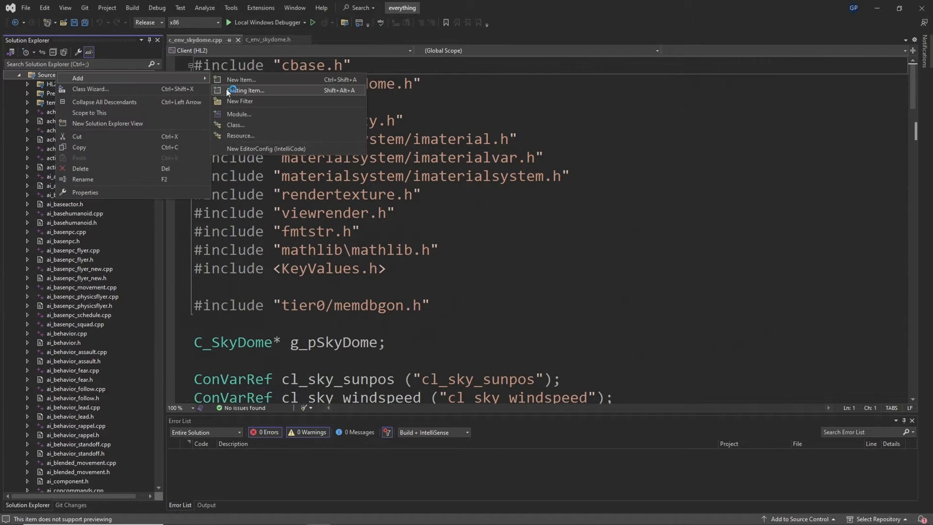
pyautogui.click(244, 89)
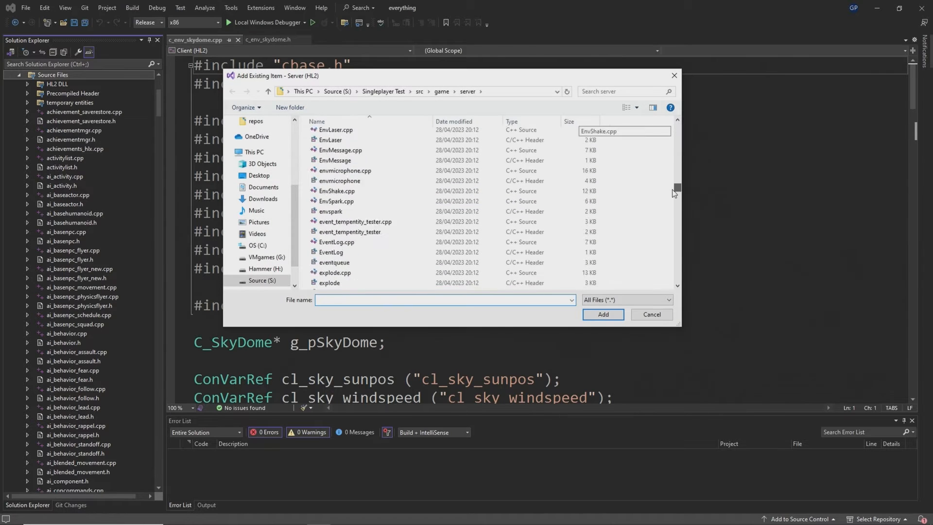
pyautogui.scroll(-3)
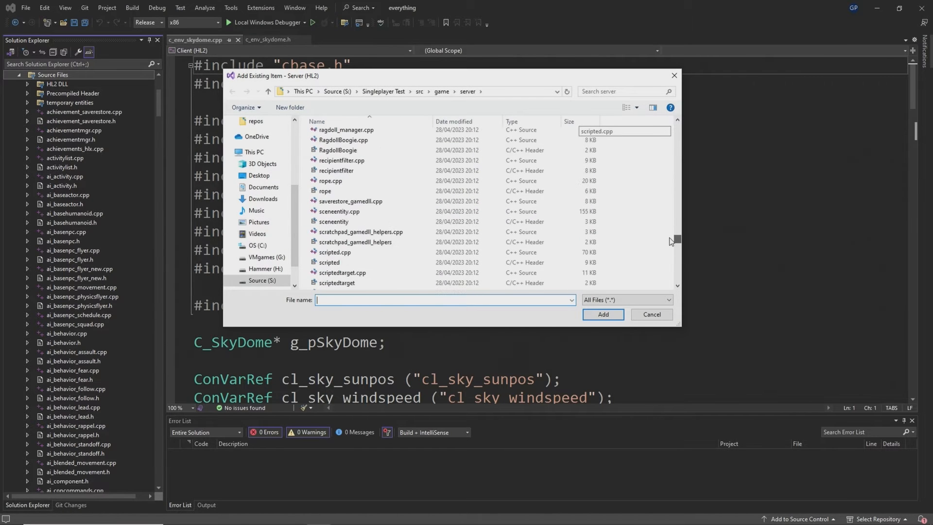
pyautogui.scroll(-3)
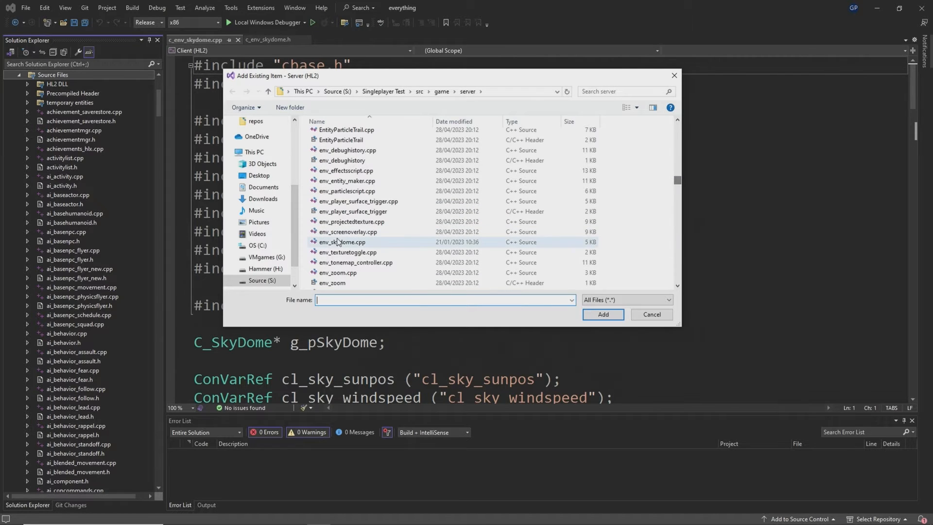
pyautogui.click(651, 314)
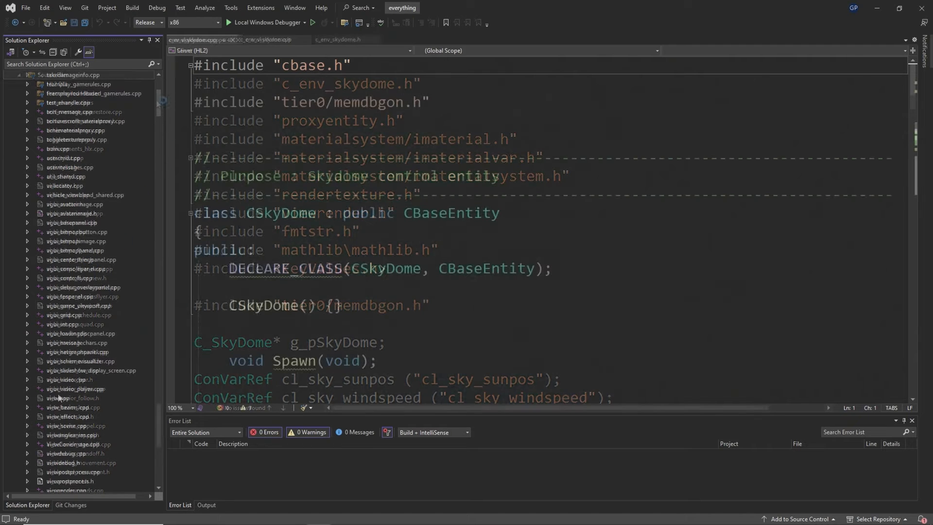
pyautogui.doubleClick(57, 398)
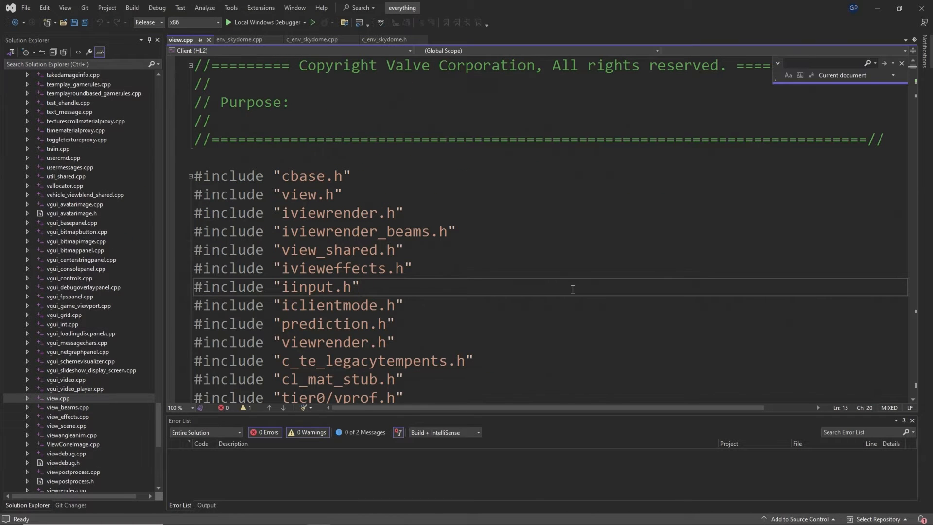
# Find the Init calls in view.cpp, add m_SkydomeMaterial.Init("shaders/skydome", TEXTURE_GROUP_MODEL); and save.
pyautogui.write('Init')
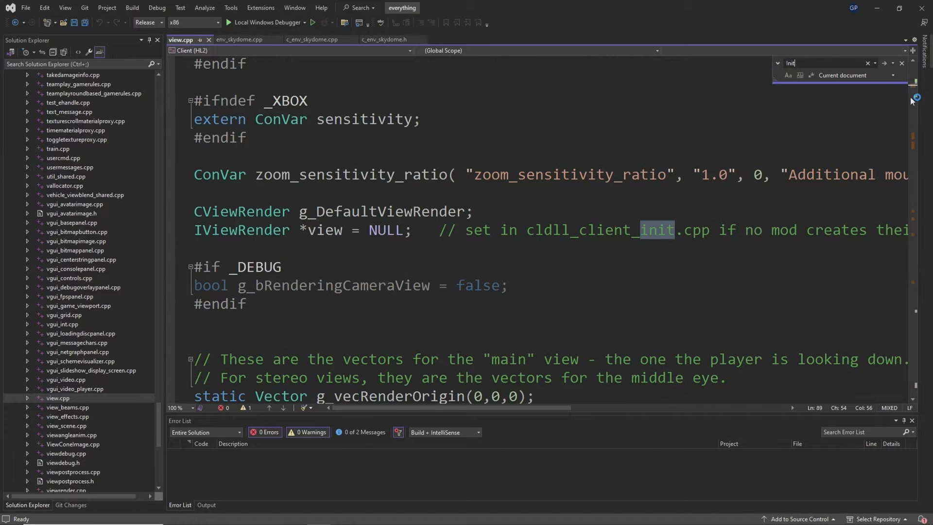
pyautogui.scroll(-3)
pyautogui.write('m_SkydomeMaterial.Init("shaders/skydome", TEXTURE_GROUP_MODEL')
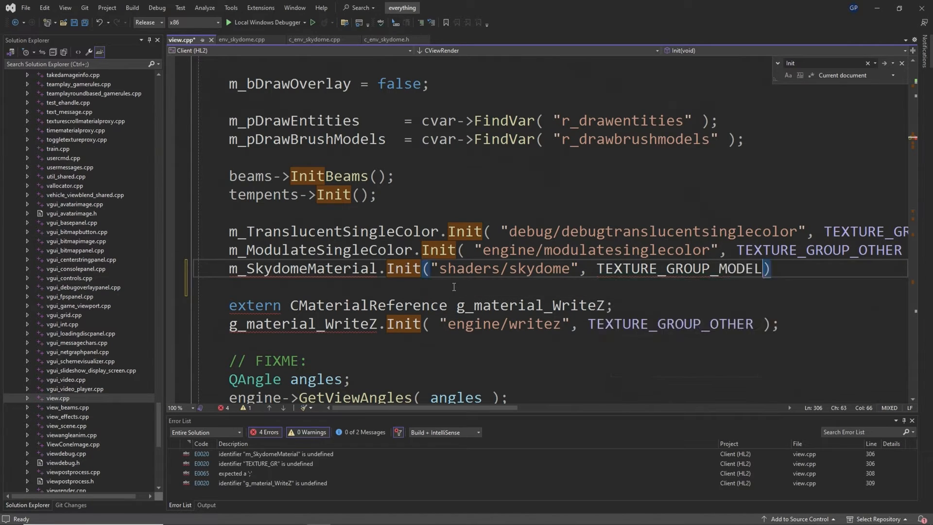
pyautogui.write(';')
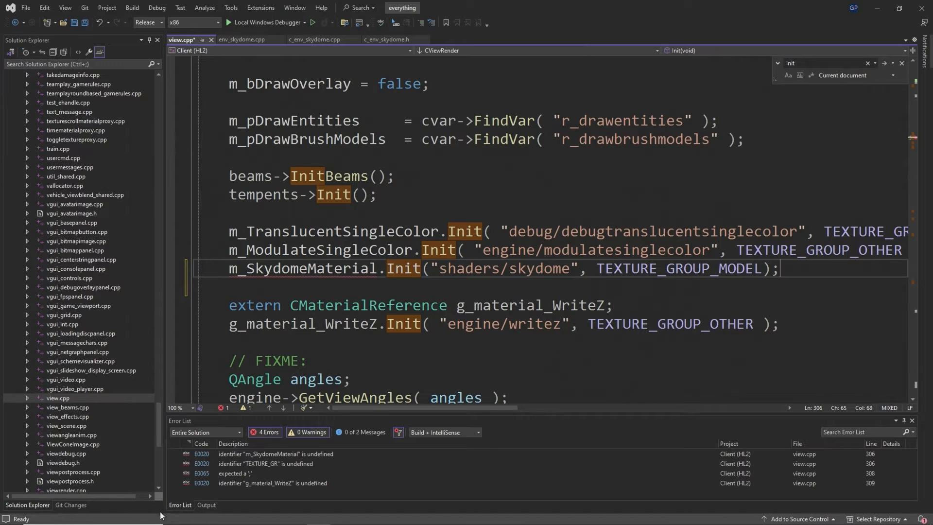
pyautogui.click(206, 505)
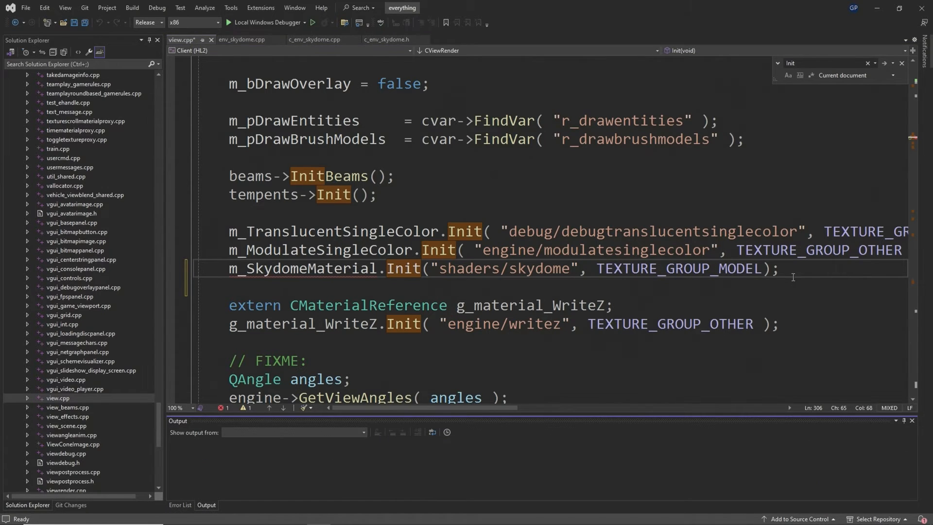
pyautogui.press('ctrl+s')
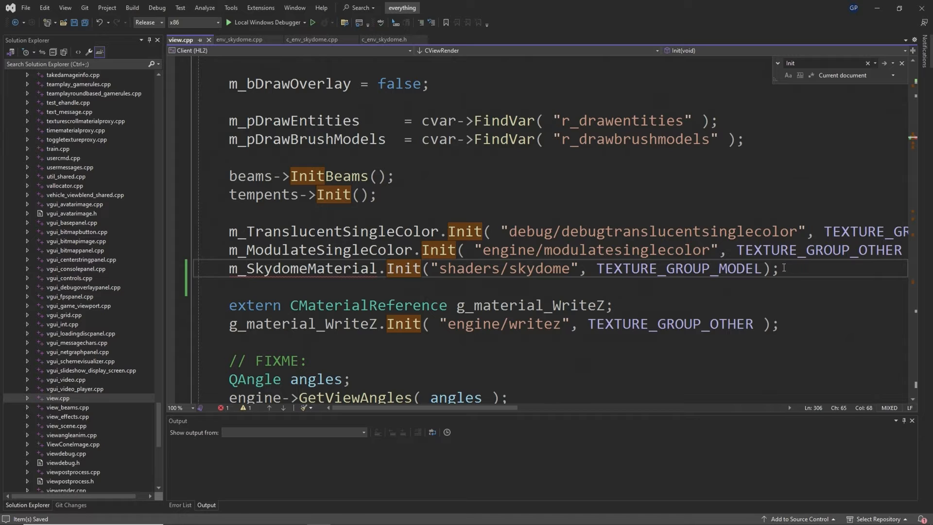
pyautogui.moveTo(720, 253)
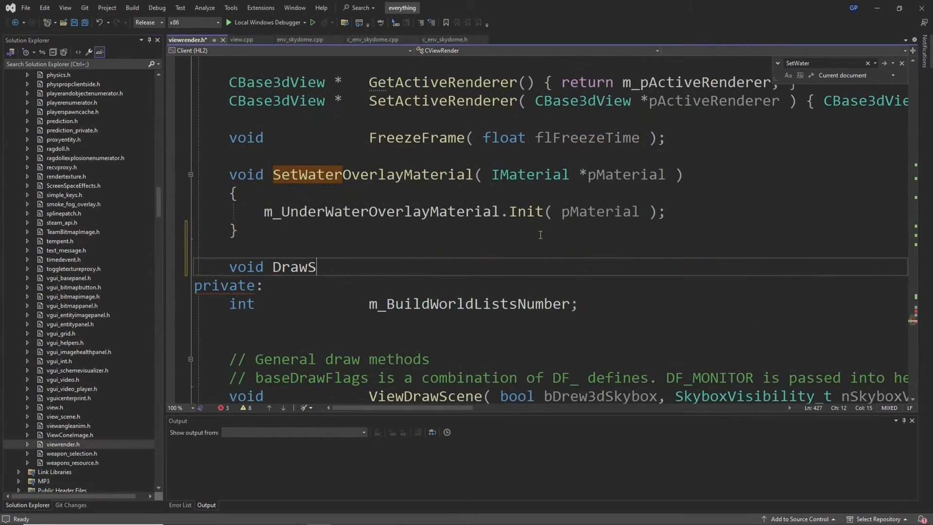
# Declare DrawSky(const CViewSetup& view); in viewrender.h.
pyautogui.write('ky(c')
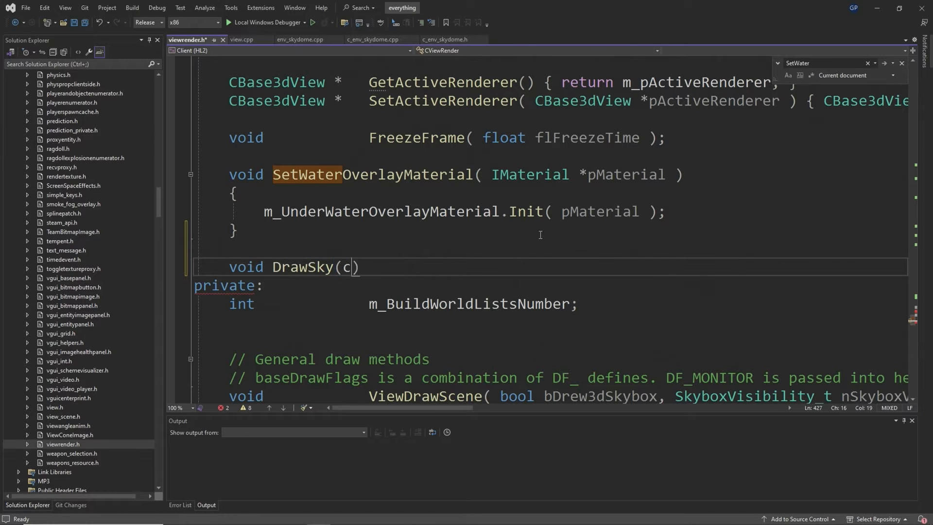
pyautogui.write('onst CView')
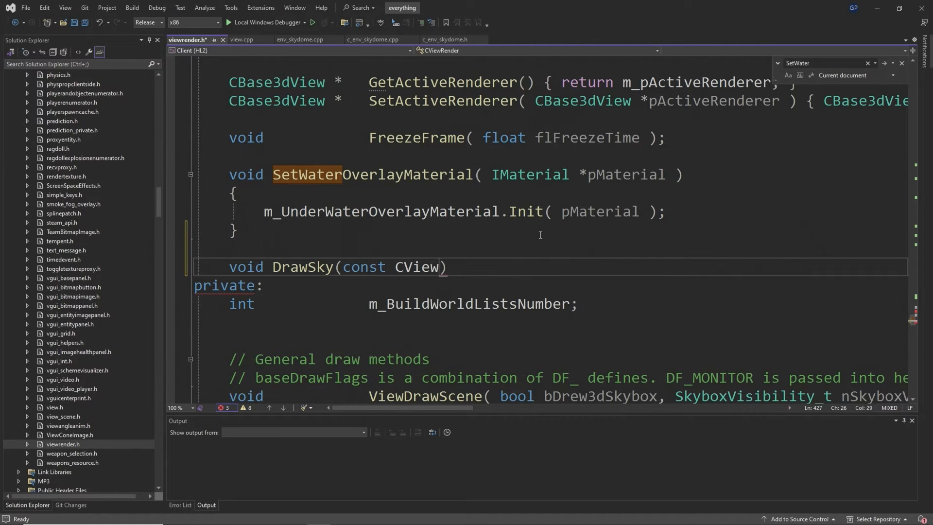
pyautogui.write('Setup&')
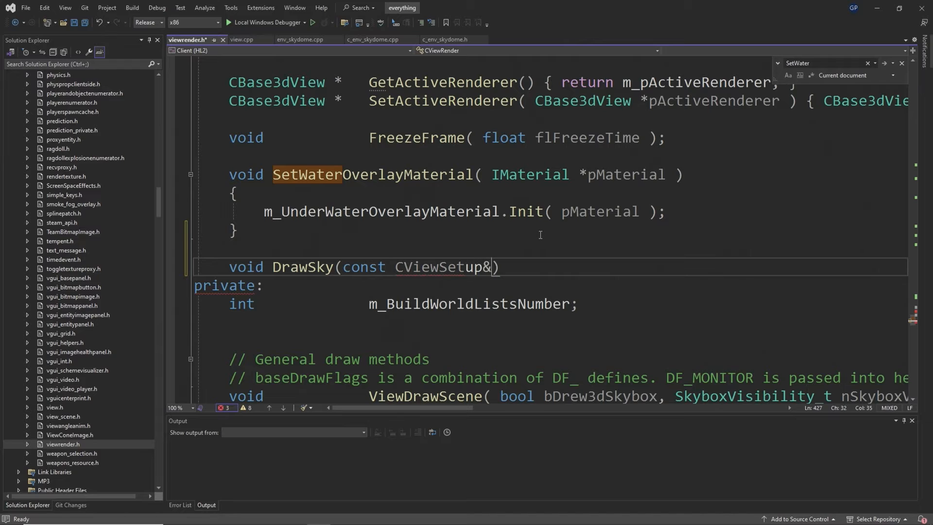
pyautogui.write('view')
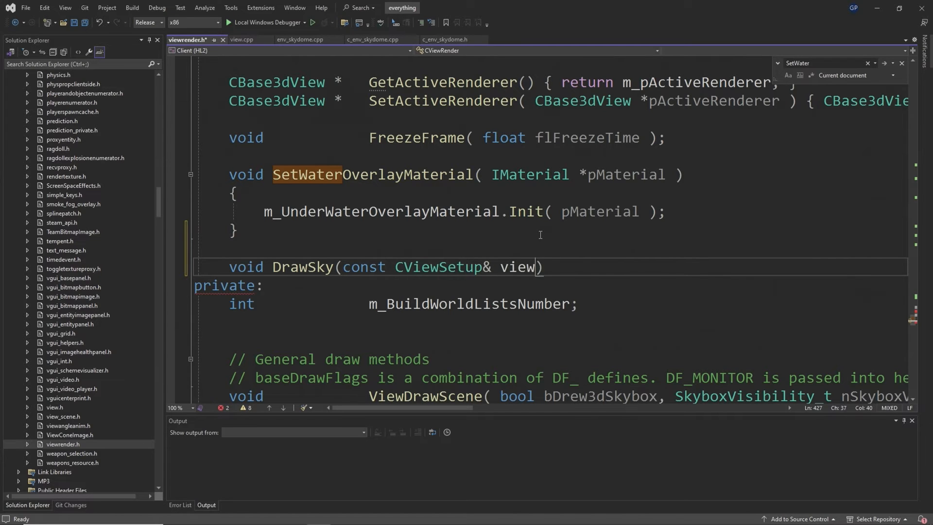
pyautogui.write(';')
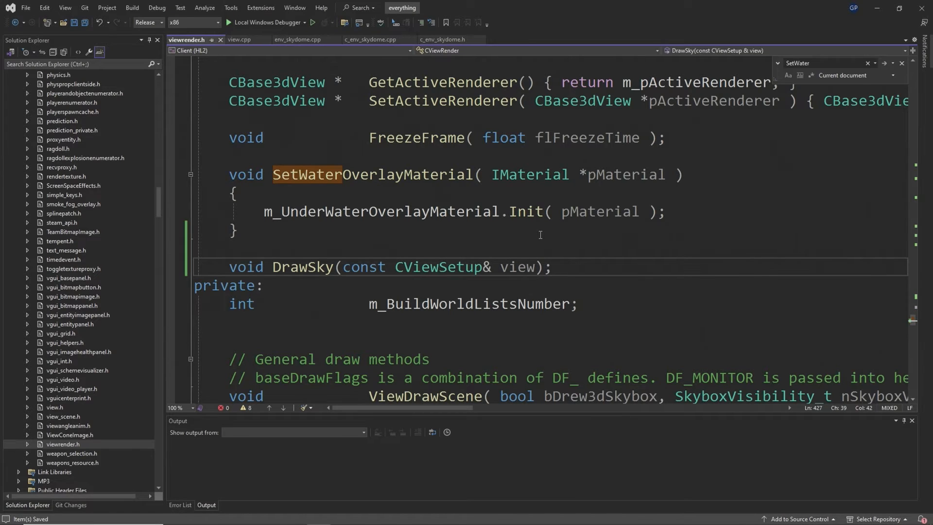
# Add a CMaterialReference m_SkydomeMaterial; member below the other material references.
pyautogui.click(550, 266)
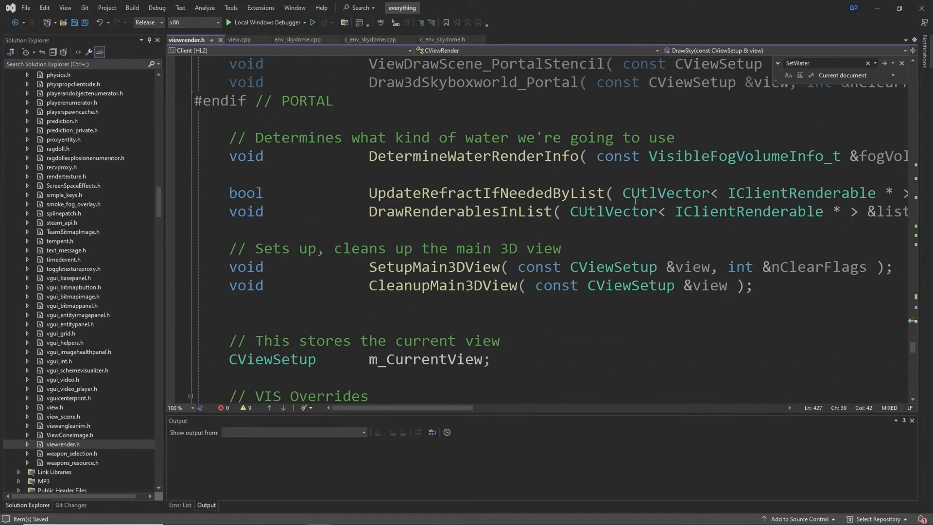
pyautogui.scroll(-3)
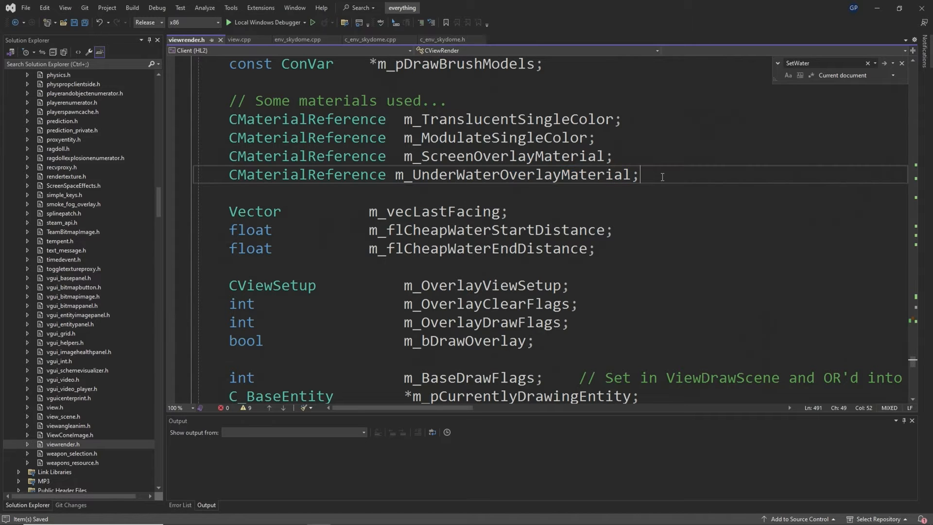
pyautogui.write('CMaterialReference m_SkydomeMateria')
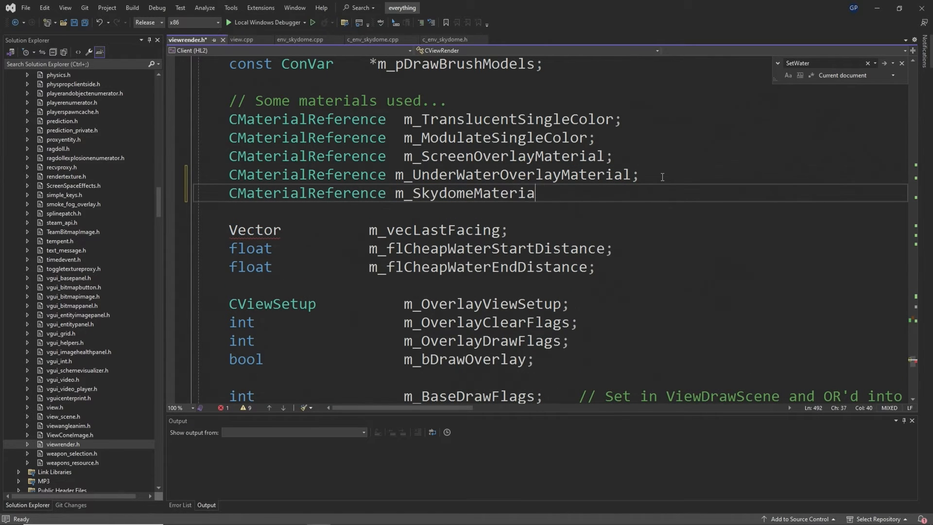
pyautogui.write('l;')
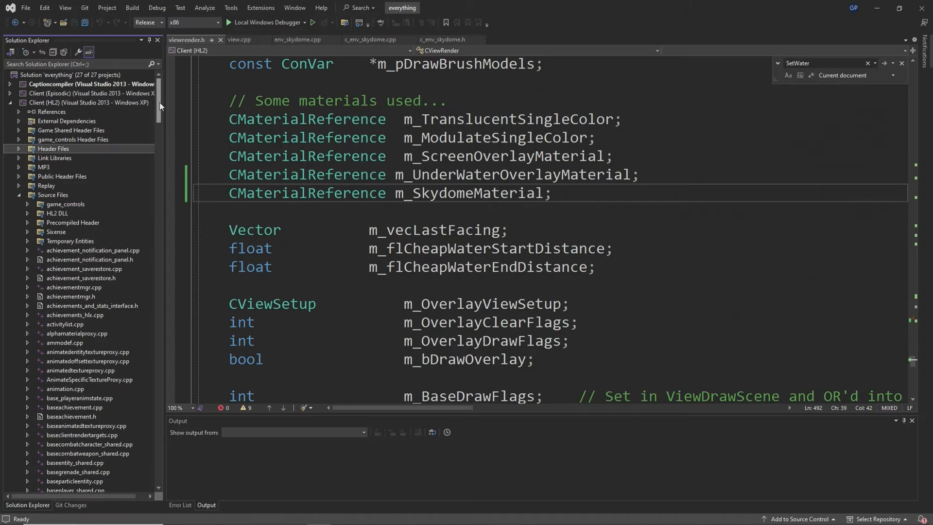
# Add #include "c_env_skydome.h" to viewrender.cpp, save, and search down to DrawWorld.
pyautogui.write('#incl')
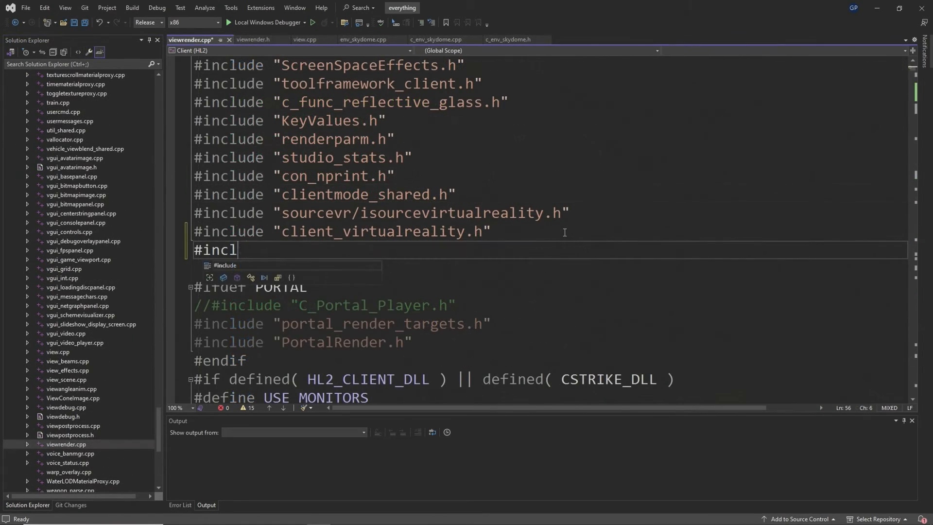
pyautogui.write('ude "c_env_skydome.h')
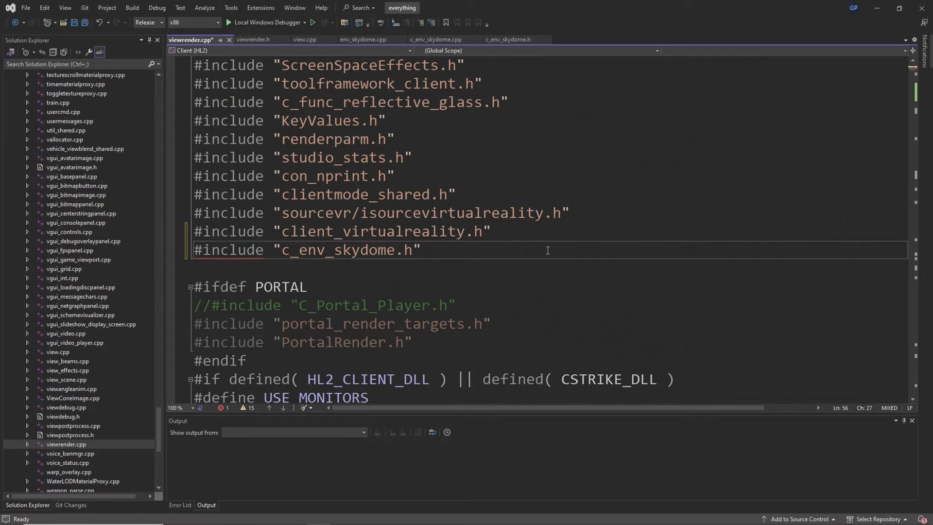
pyautogui.press('ctrl+s')
pyautogui.write('DrawViewModels')
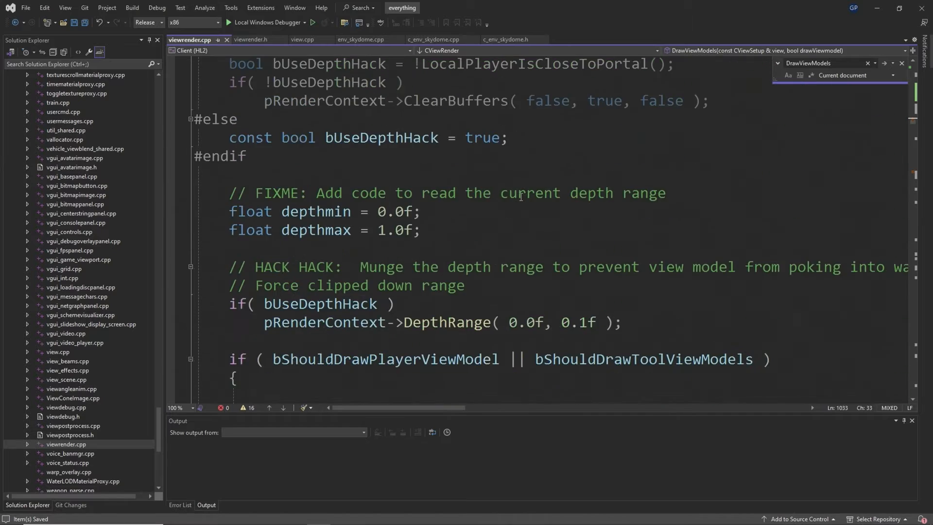
pyautogui.scroll(-3)
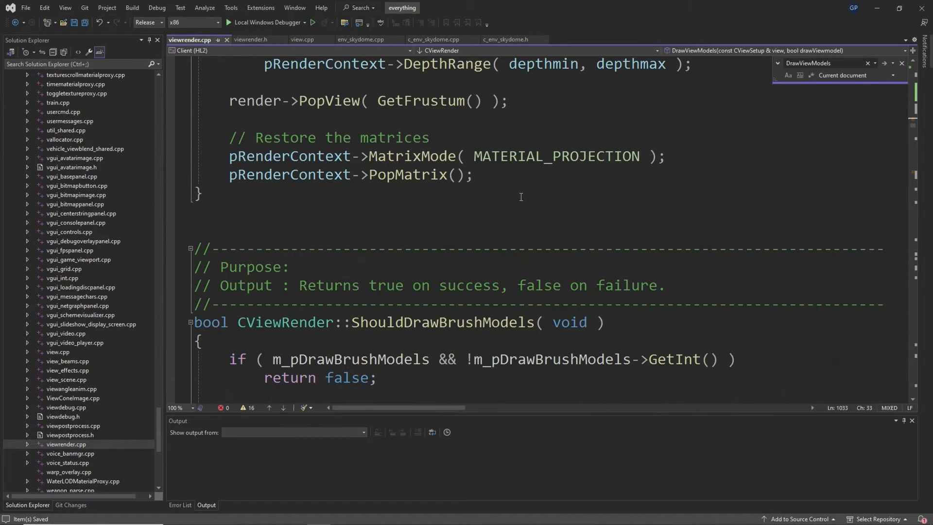
pyautogui.press('enter')
pyautogui.write('if((m_DrawFlags & DF_DRAWSKYBOX) ')
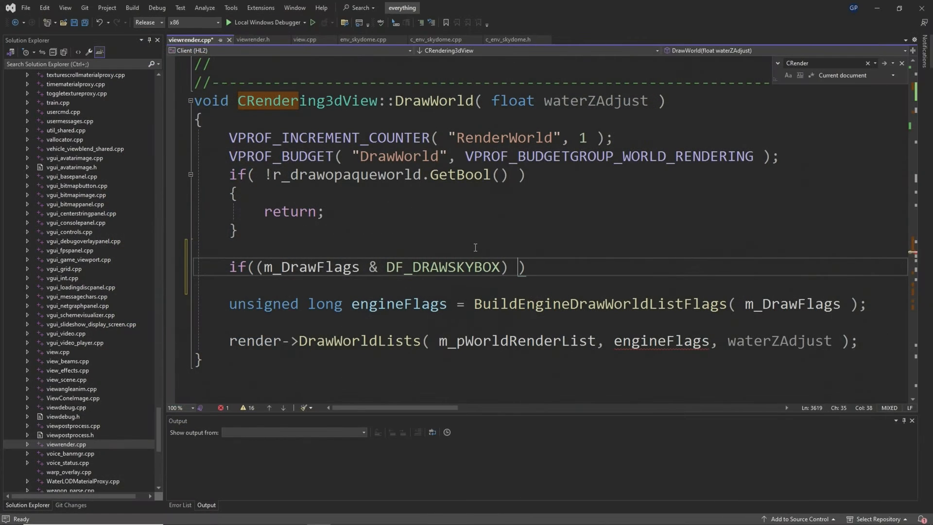
# Extend the DrawWorld condition with && g_pSkyDome->IsDynamicSkyEnabled().
pyautogui.write('&&')
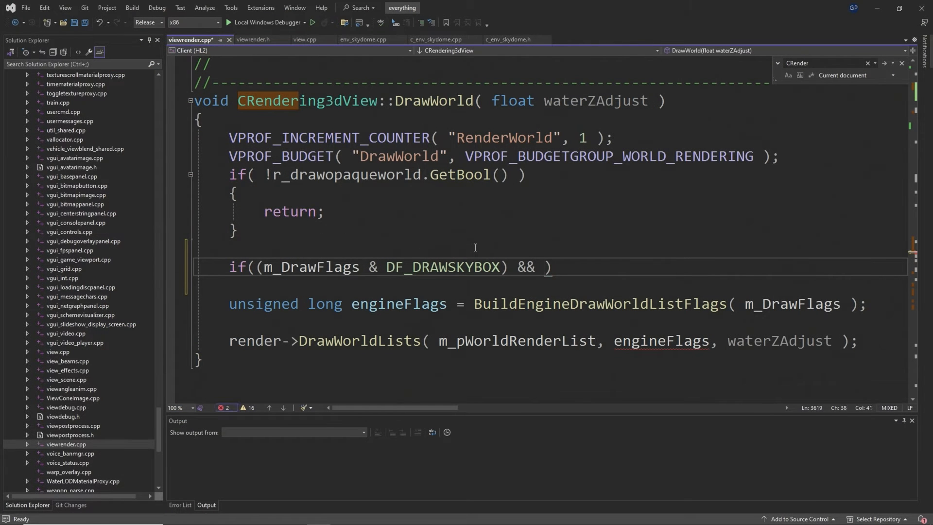
pyautogui.write('(g_')
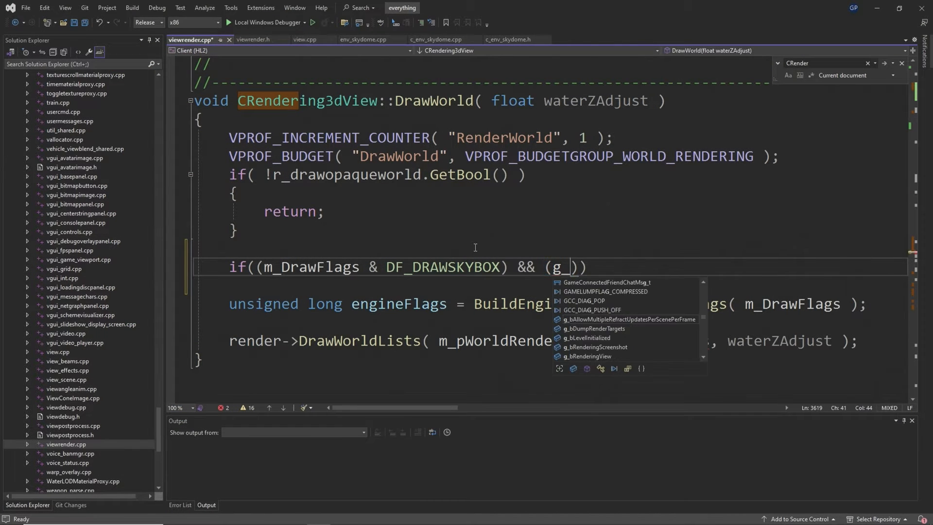
pyautogui.write('pS')
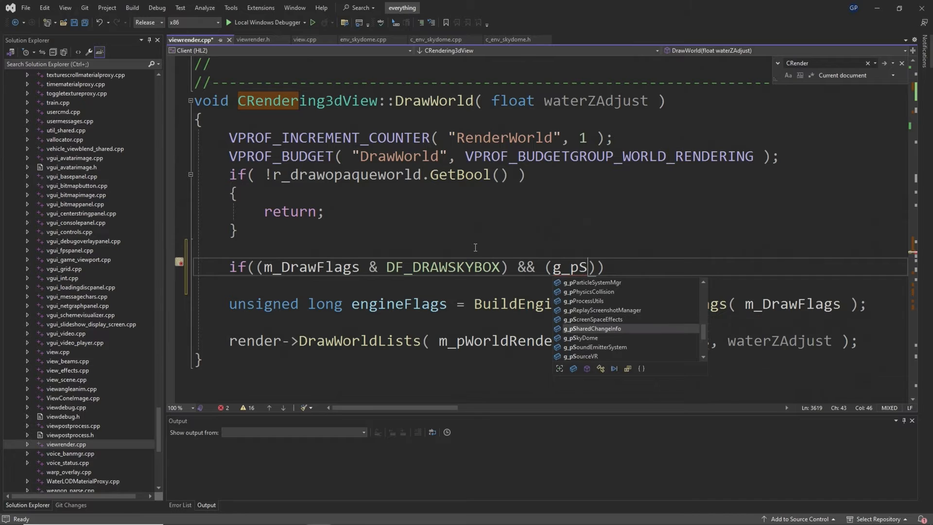
pyautogui.press('Tab')
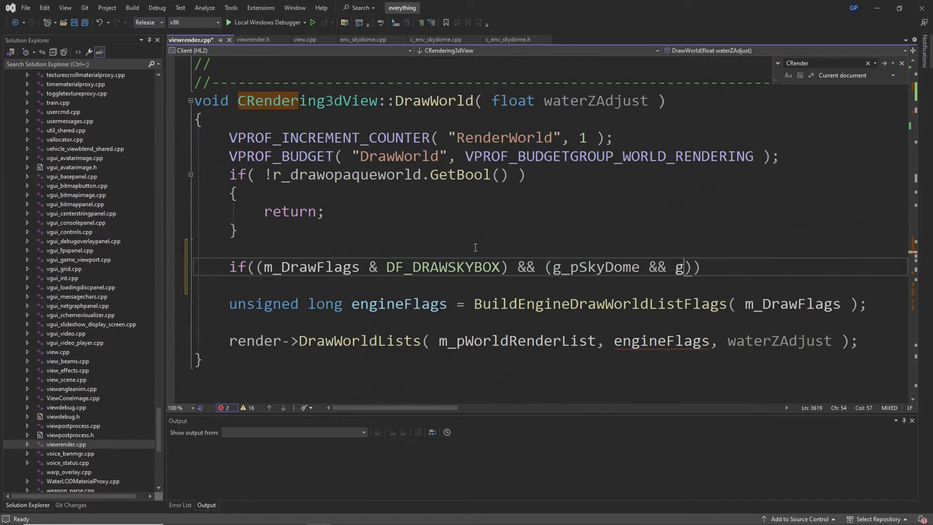
pyautogui.write('_pSkyDome')
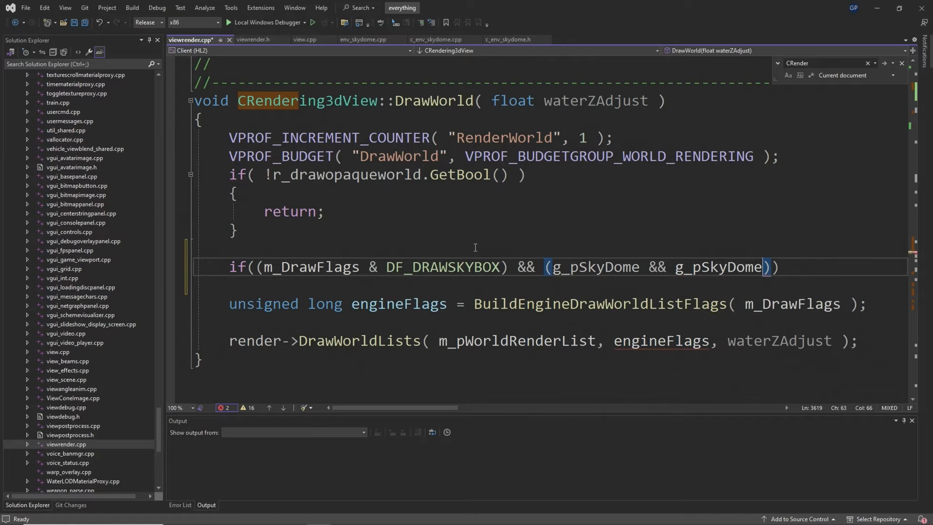
pyautogui.write('->')
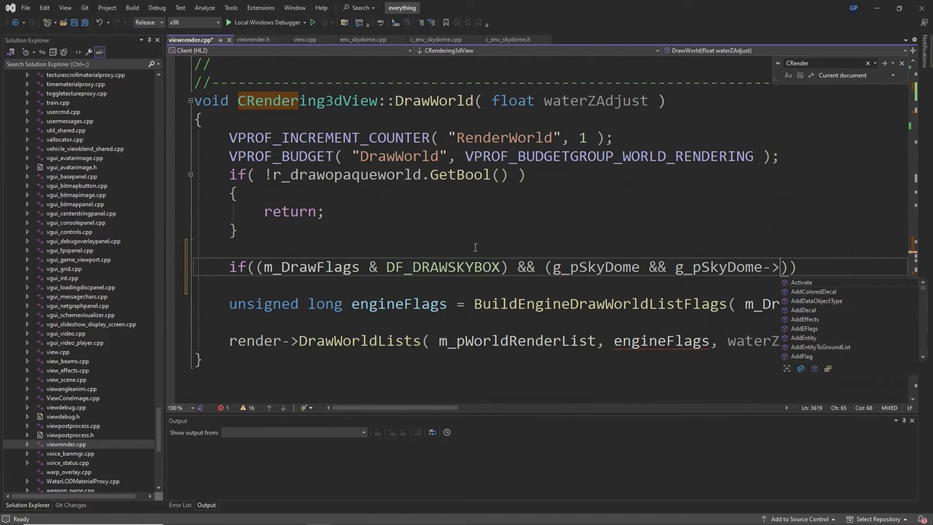
pyautogui.write('IsF')
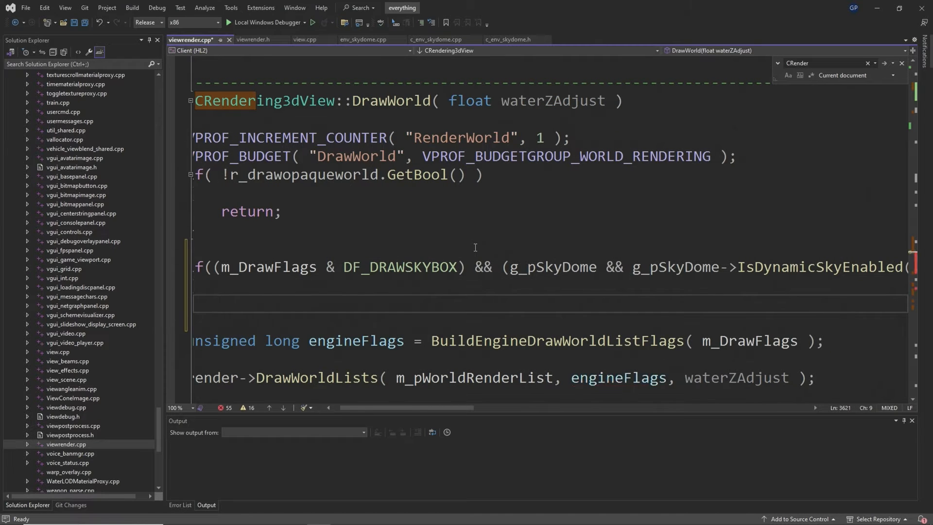
# Inside the block clear DF_DRAWSKYBOX with a comment and call m_pMainView->DrawSky(*this), then save.
pyautogui.write('m_Draw')
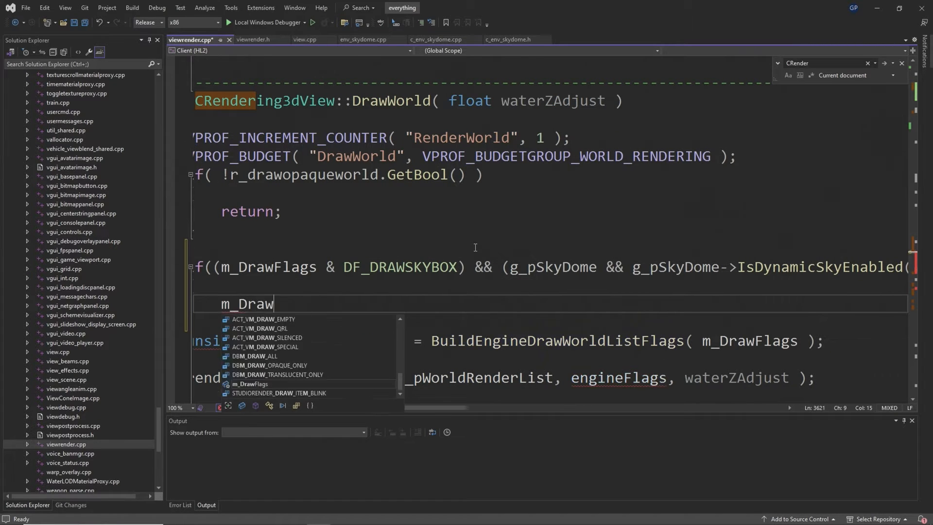
pyautogui.write('Flags')
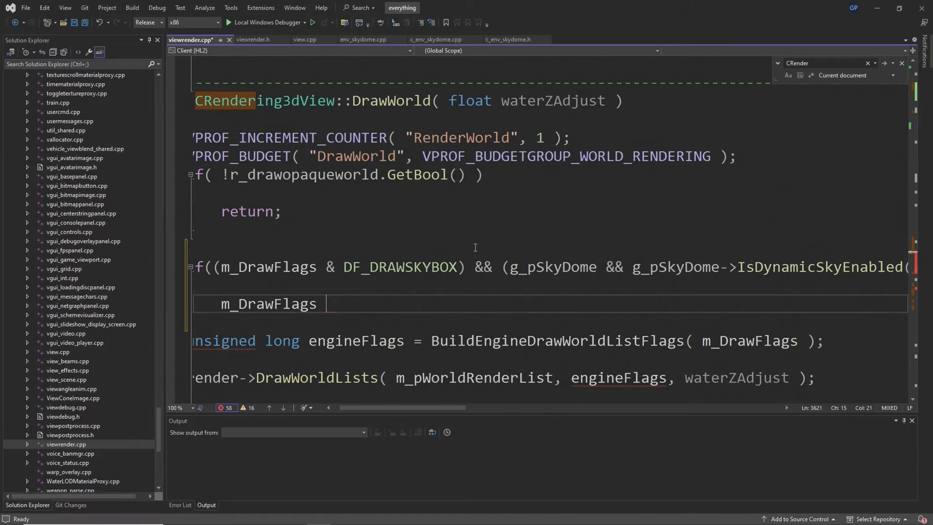
pyautogui.write('&=')
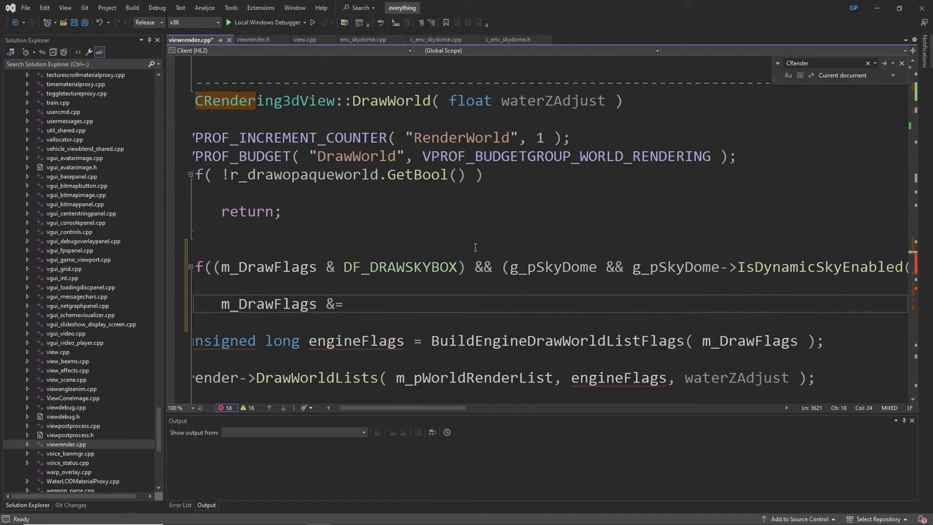
pyautogui.write("~DF_DRAWSKYBOX; // Don't render engine sky, we h")
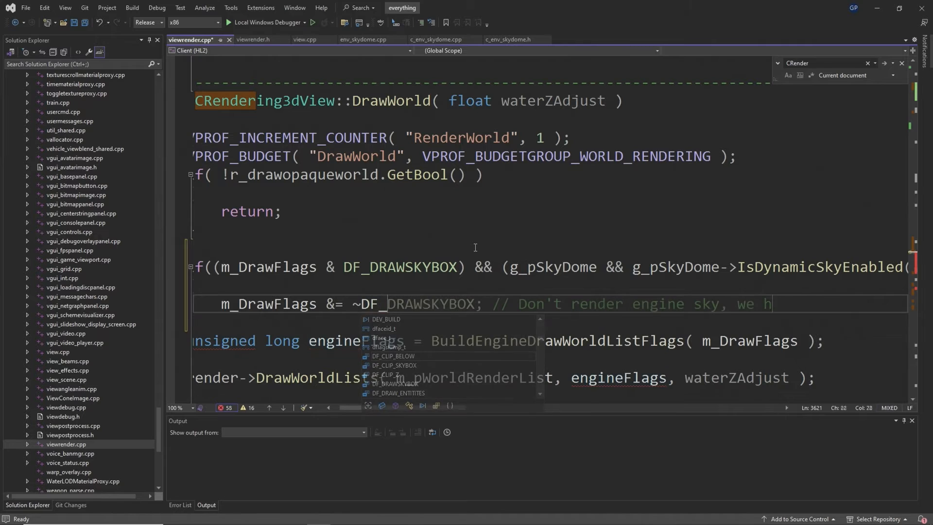
pyautogui.write('have our own now.')
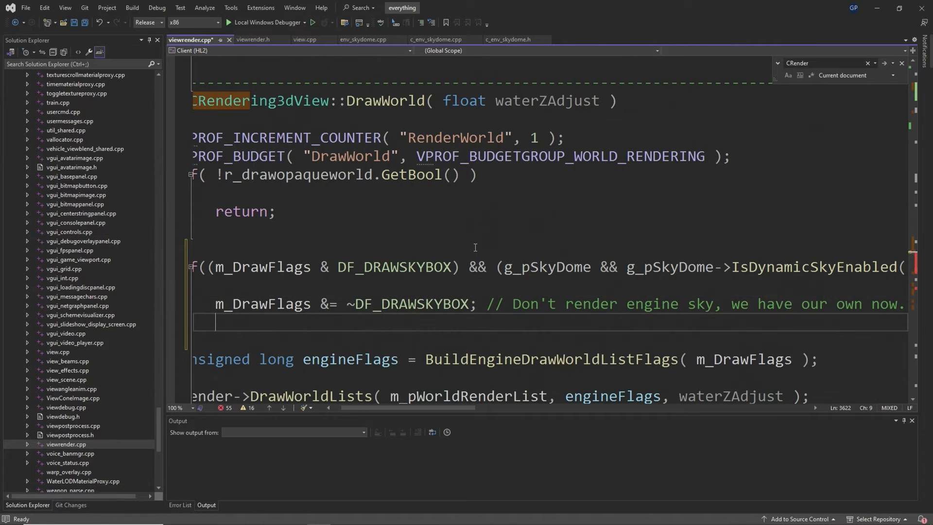
pyautogui.write('m_pM')
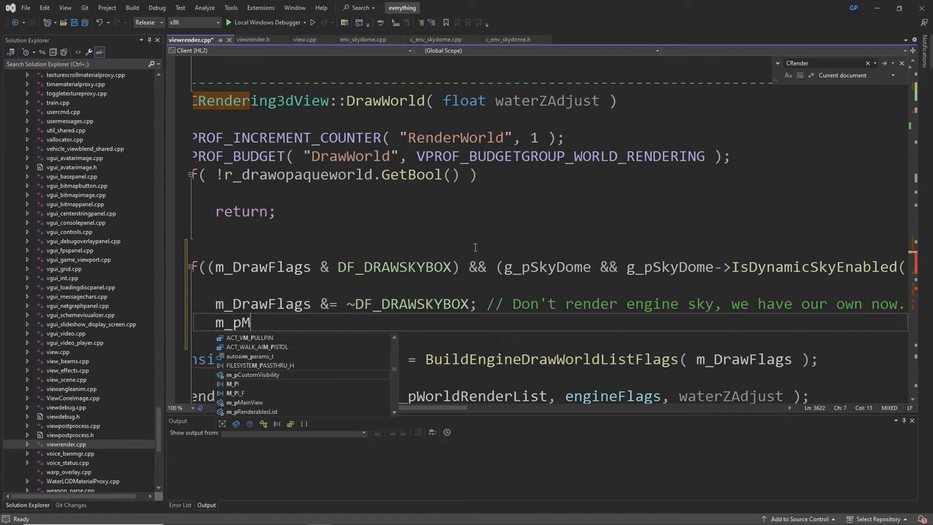
pyautogui.write('ainView->')
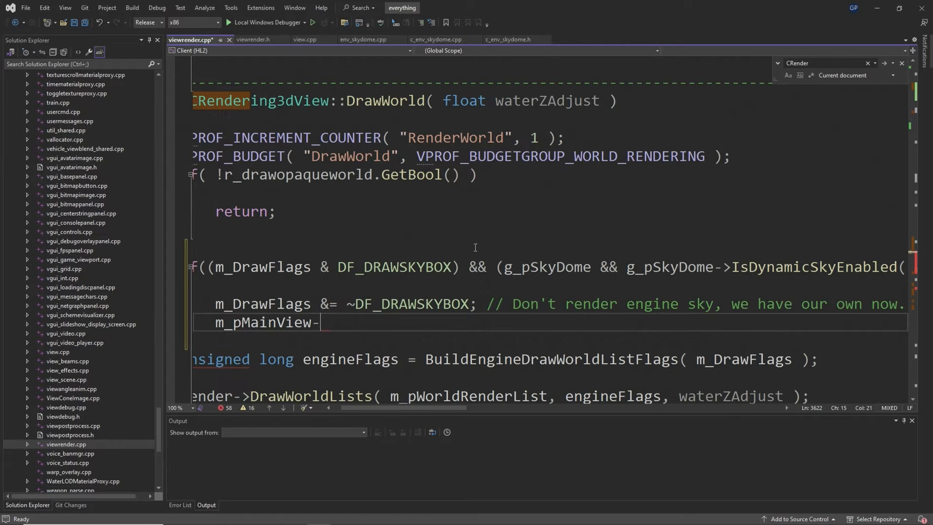
pyautogui.write('DrawSky')
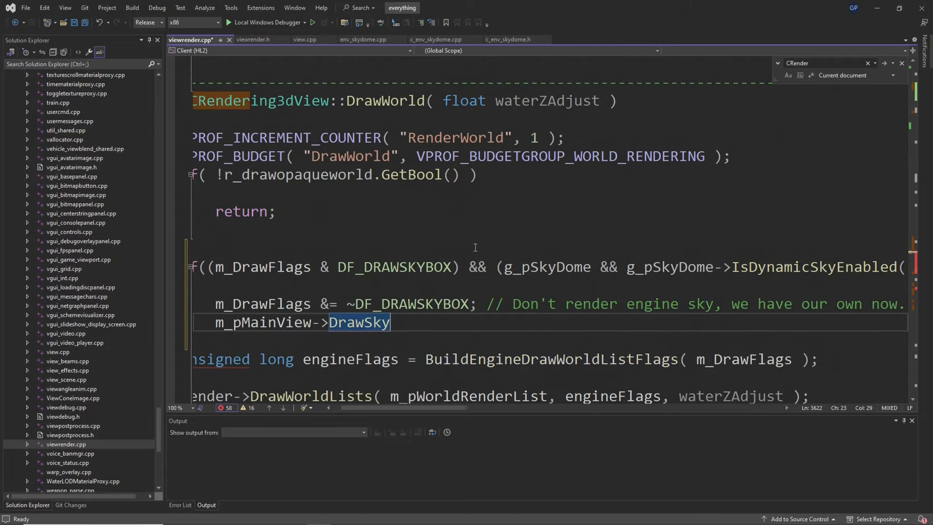
pyautogui.write('(*this);')
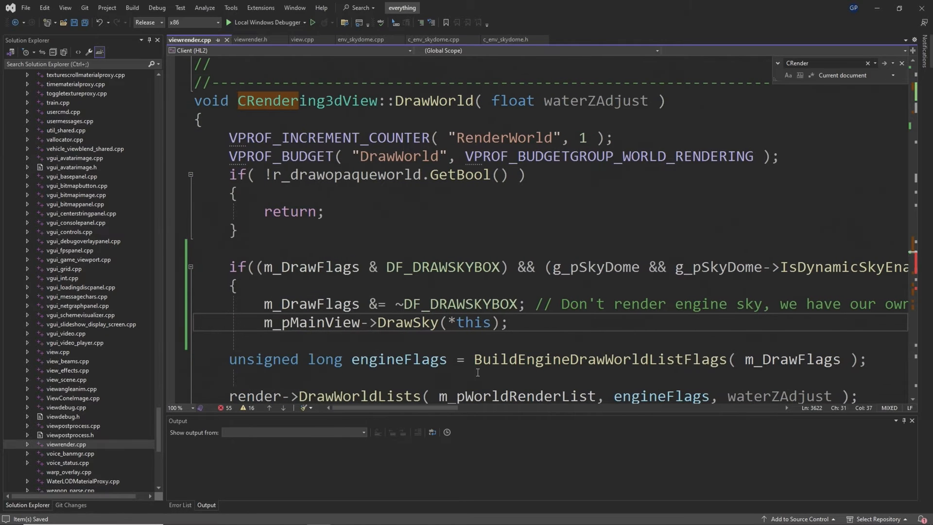
pyautogui.click(507, 321)
pyautogui.write('}')
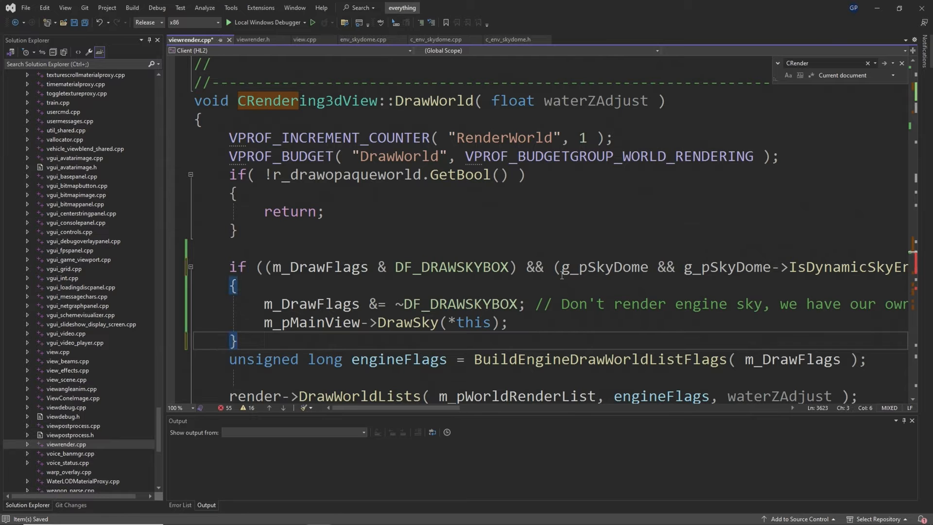
pyautogui.click(876, 9)
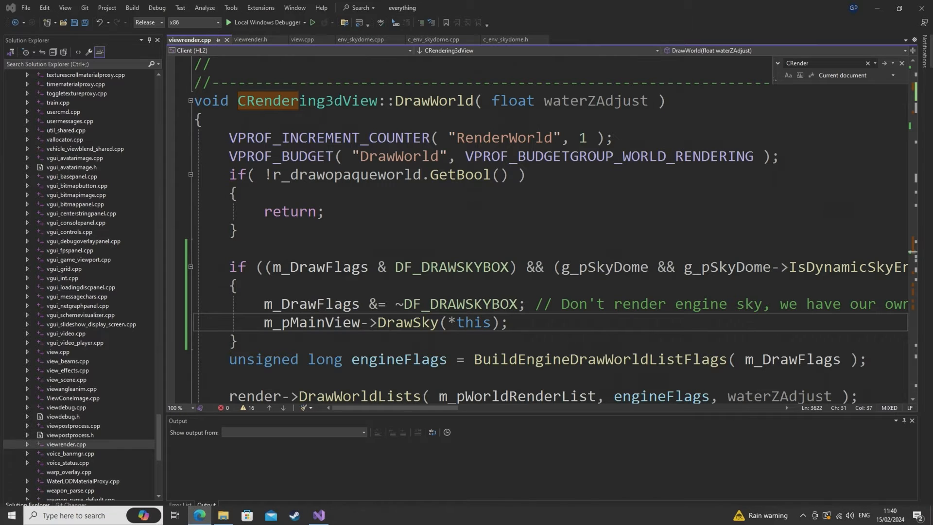
# Open stdshader_dx9_30 from the stdshaders folder in Notepad, maximized and zoomed in.
pyautogui.press('ctrl+s')
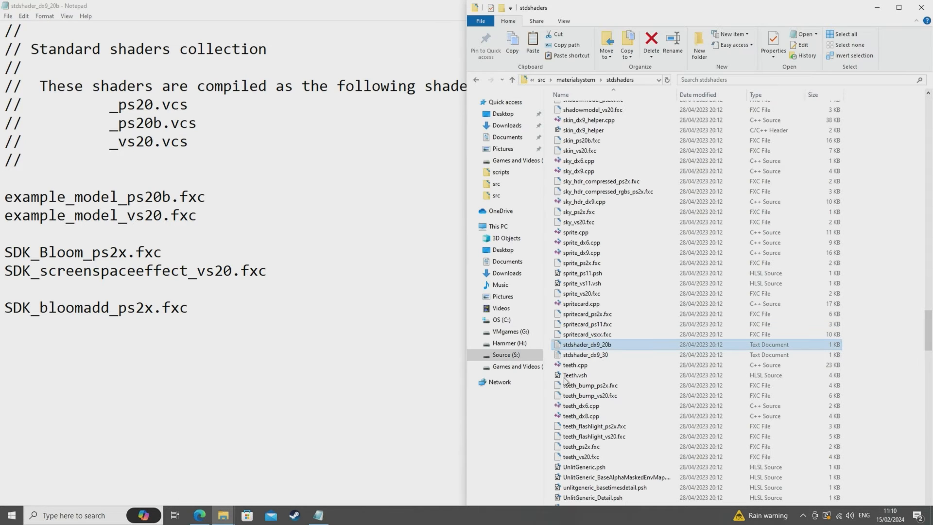
pyautogui.click(585, 355)
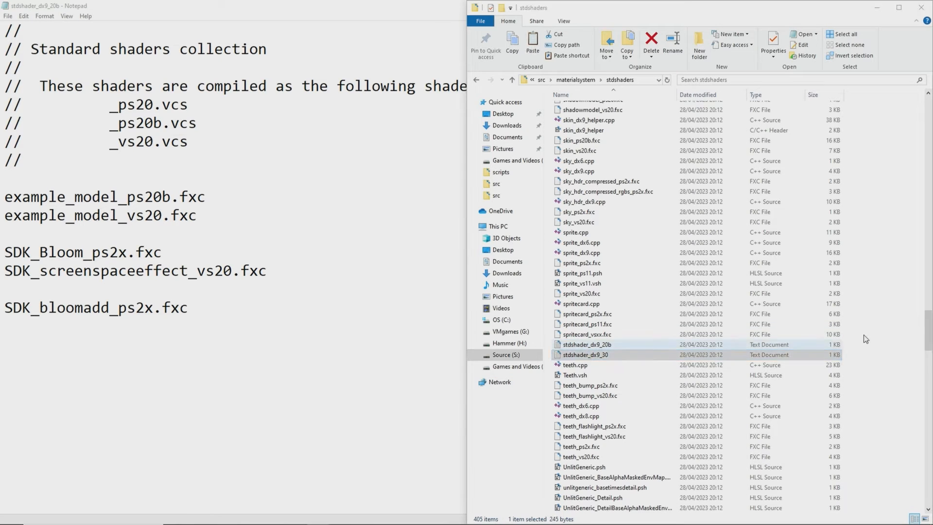
pyautogui.doubleClick(585, 355)
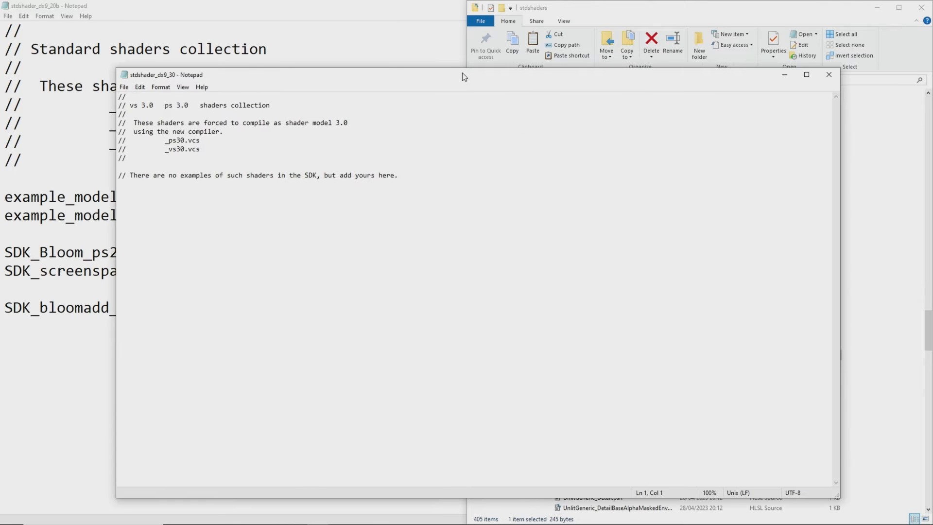
pyautogui.click(806, 75)
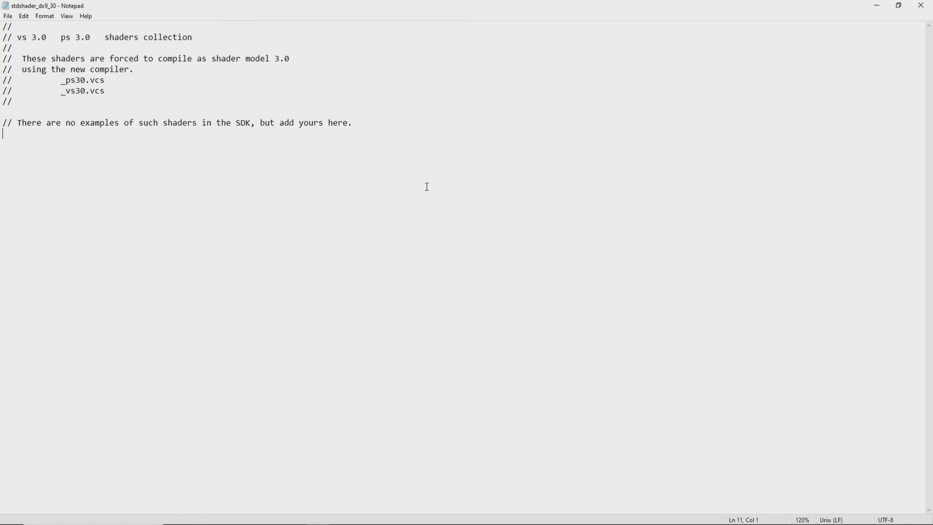
pyautogui.press('ctrl+plus')
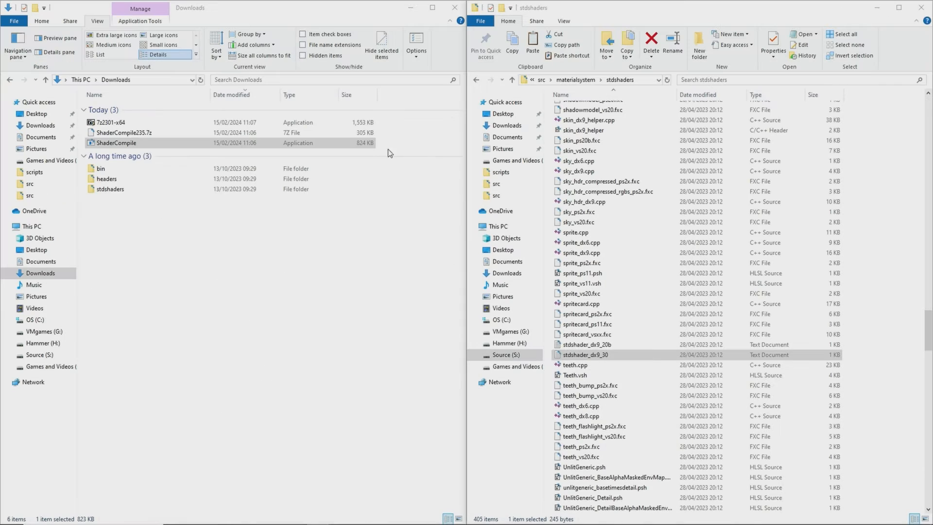
# Rerun the shader build so skydome_ps30.vcs and skydome_vs30.vcs compile, then head toward the game folder.
pyautogui.doubleClick(584, 354)
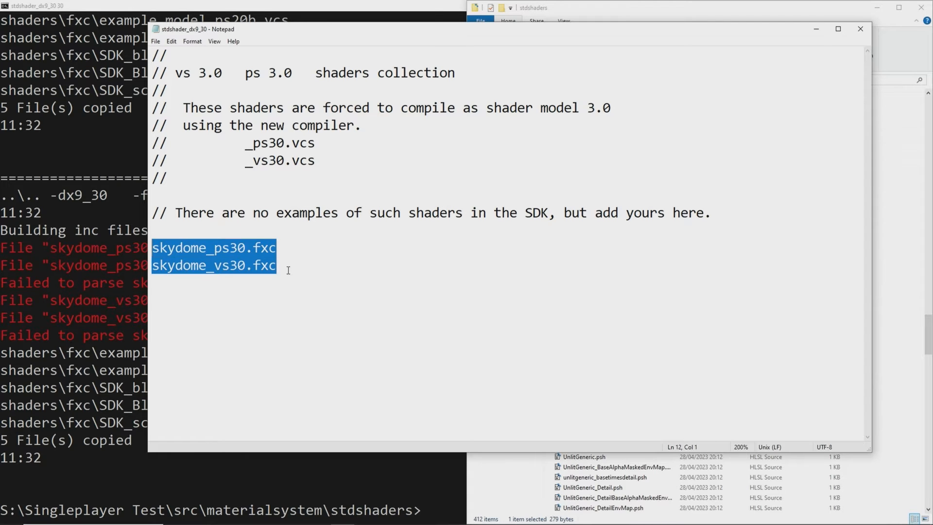
pyautogui.doubleClick(264, 247)
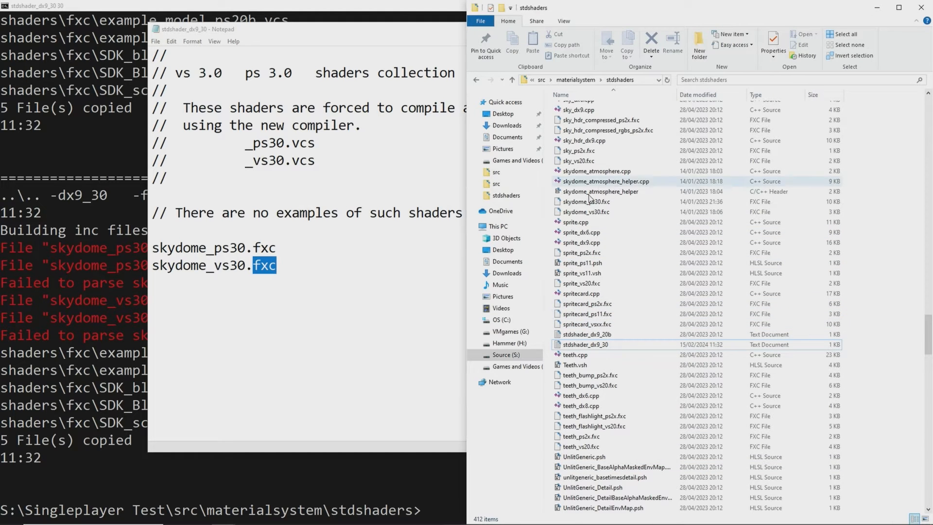
pyautogui.moveTo(608, 211)
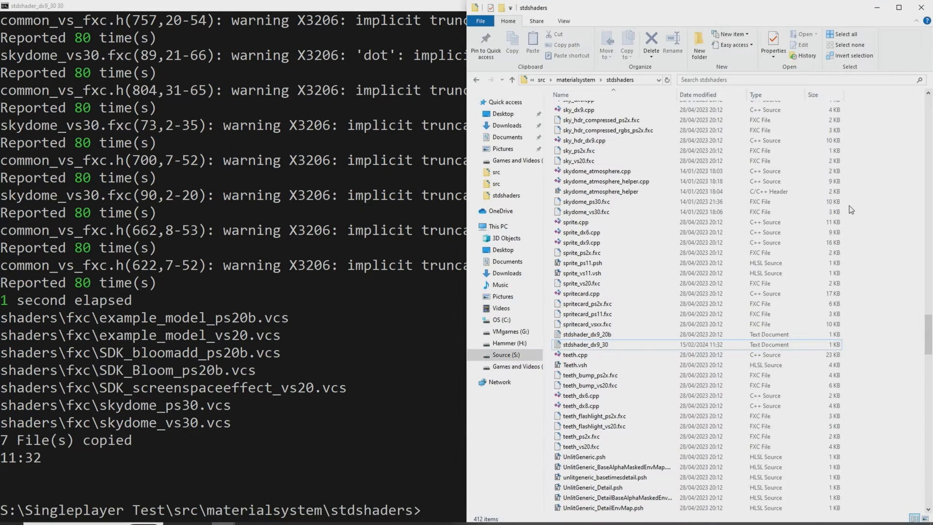
pyautogui.click(595, 79)
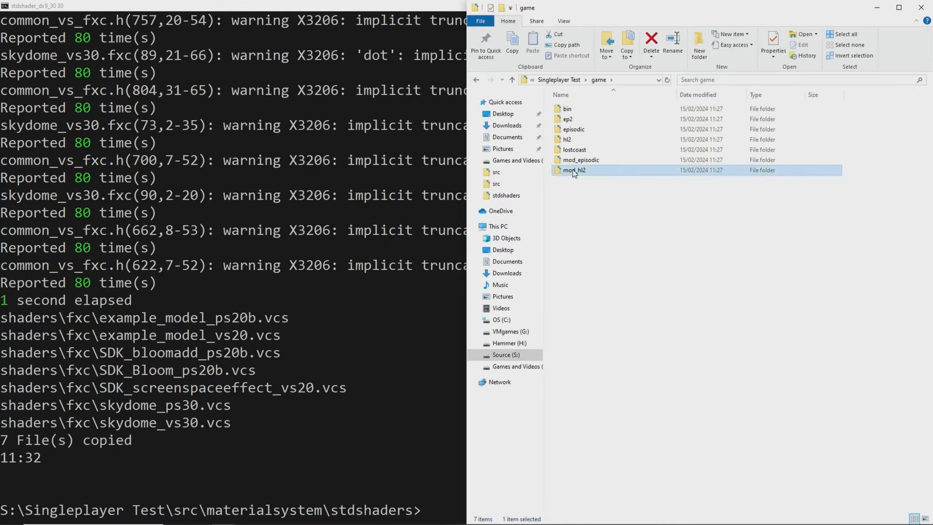
# Check skydome_ps30.vcs and the other compiled .vcs files in mod_hl2's shaders\fxc, then return to mod_hl2.
pyautogui.doubleClick(574, 171)
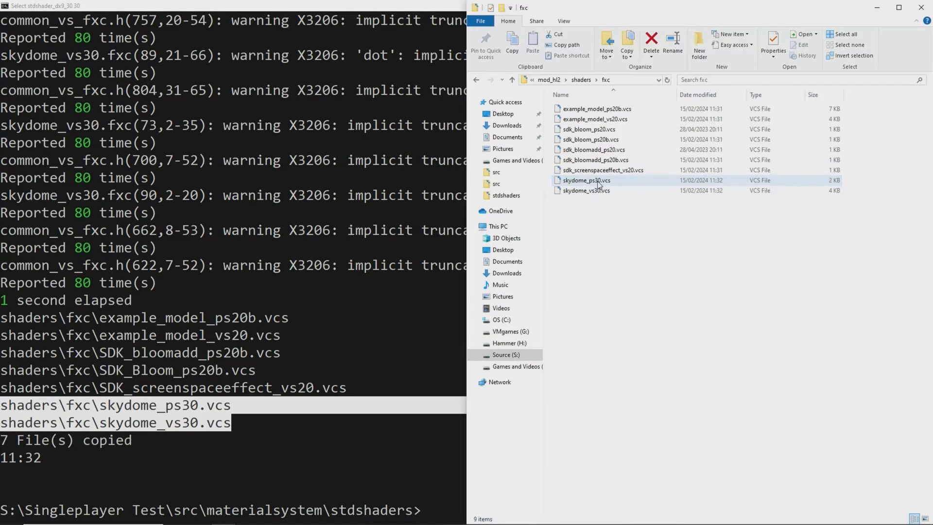
pyautogui.click(601, 169)
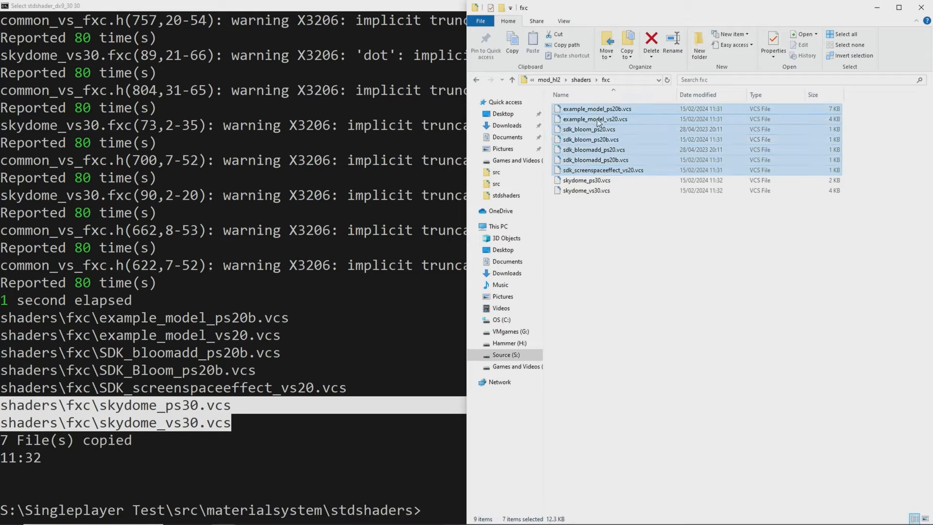
pyautogui.click(650, 43)
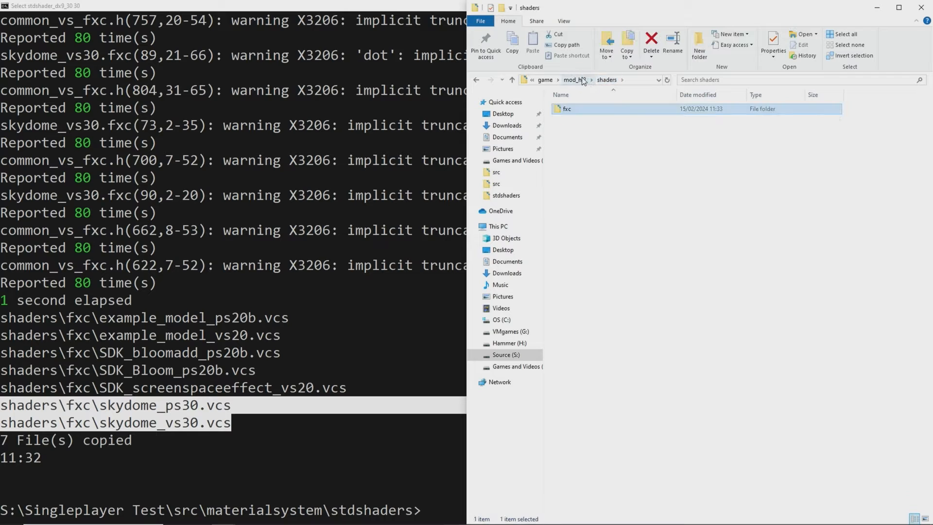
pyautogui.click(573, 78)
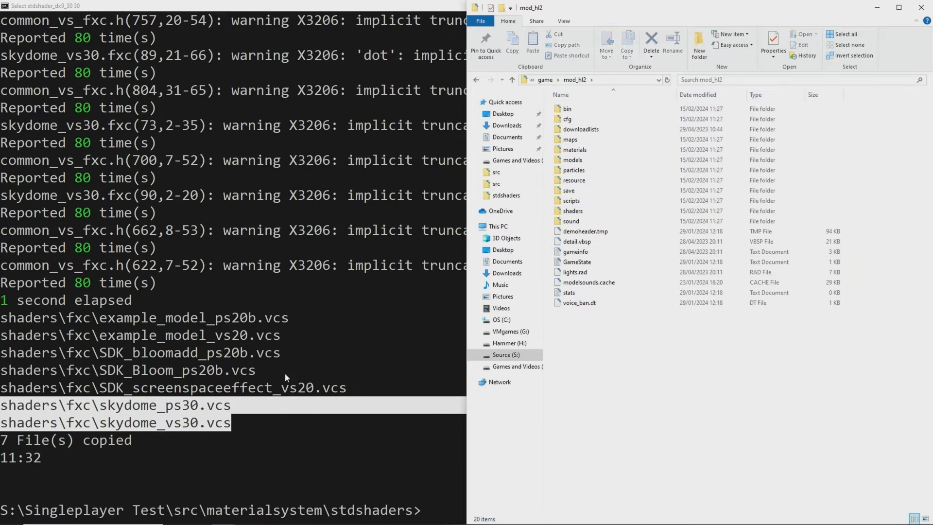
# Close the Notepad shader list and return to Visual Studio's DrawWorld code.
pyautogui.click(922, 7)
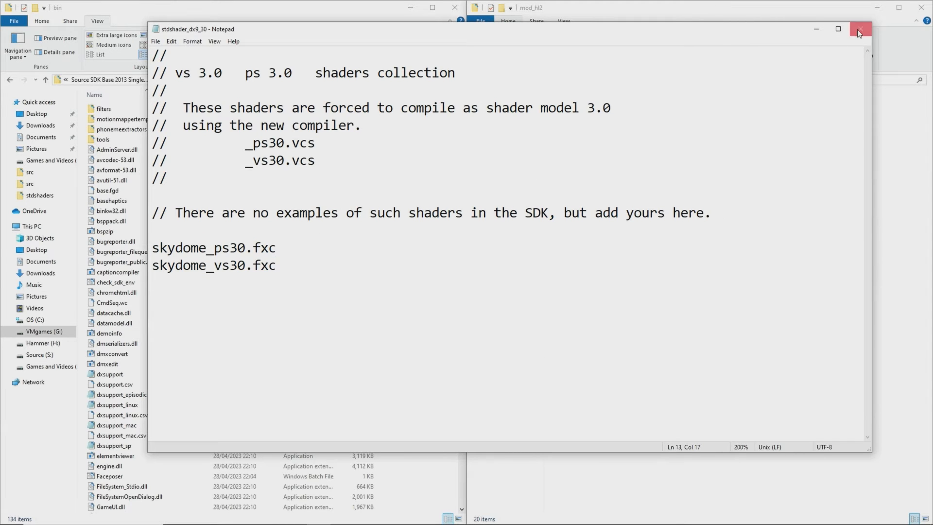
pyautogui.click(859, 29)
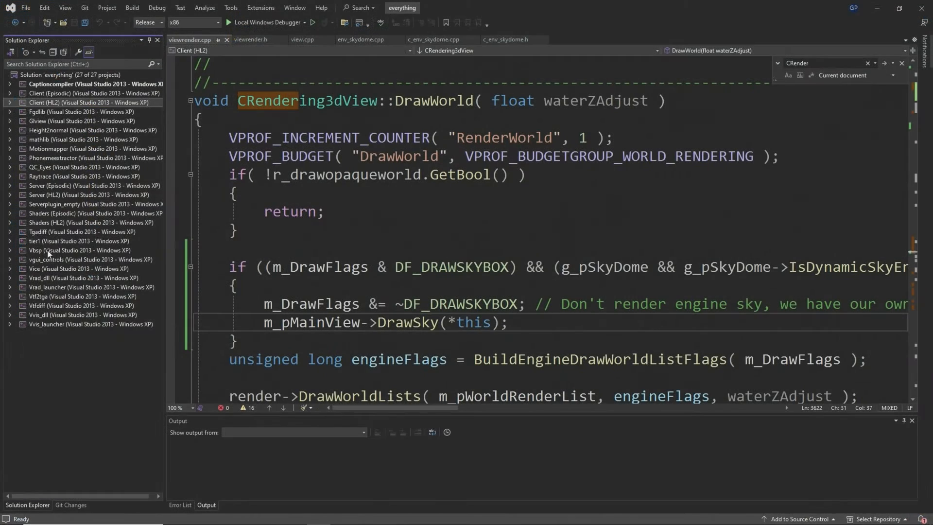
# Add existing items skydome_atmosphere.cpp, skydome_atmosphere_helper.cpp and skydome_atmosphere_helper.h to Shaders (HL2) Source Files.
pyautogui.click(11, 222)
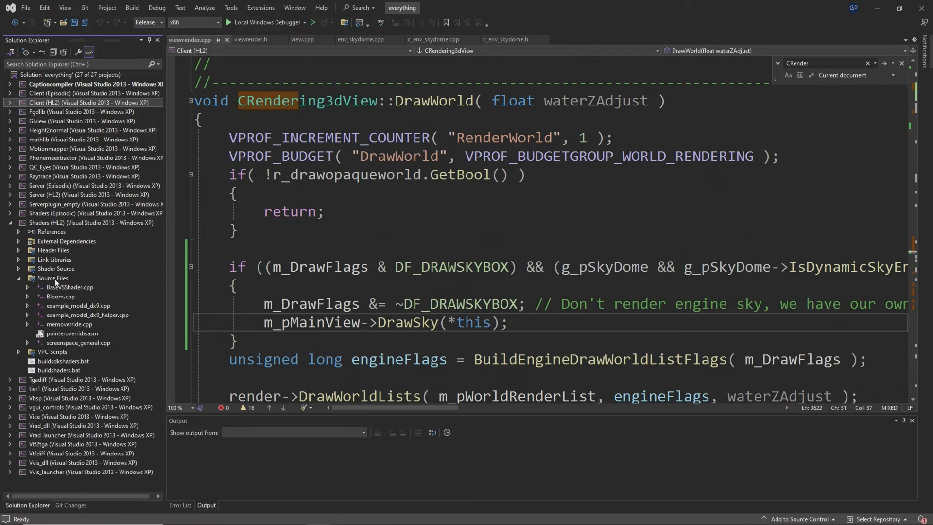
pyautogui.rightClick(53, 278)
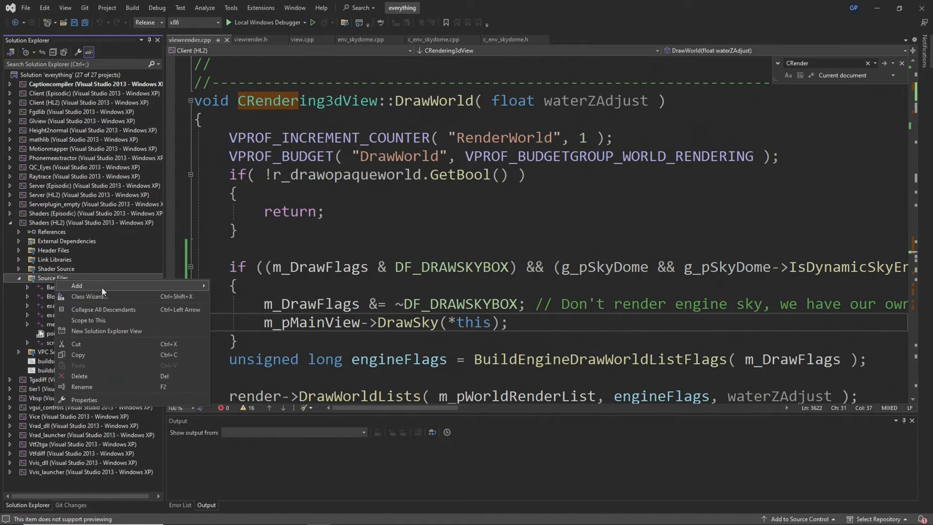
pyautogui.click(76, 286)
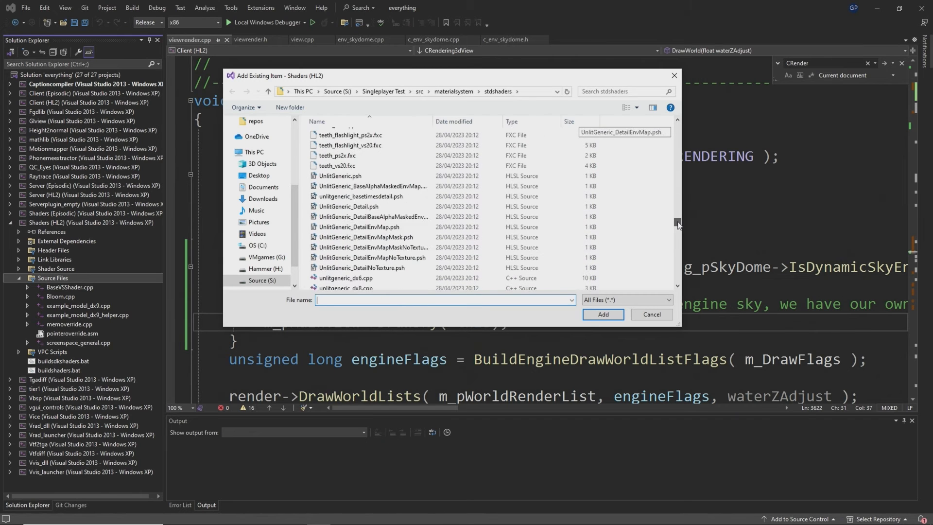
pyautogui.scroll(-3)
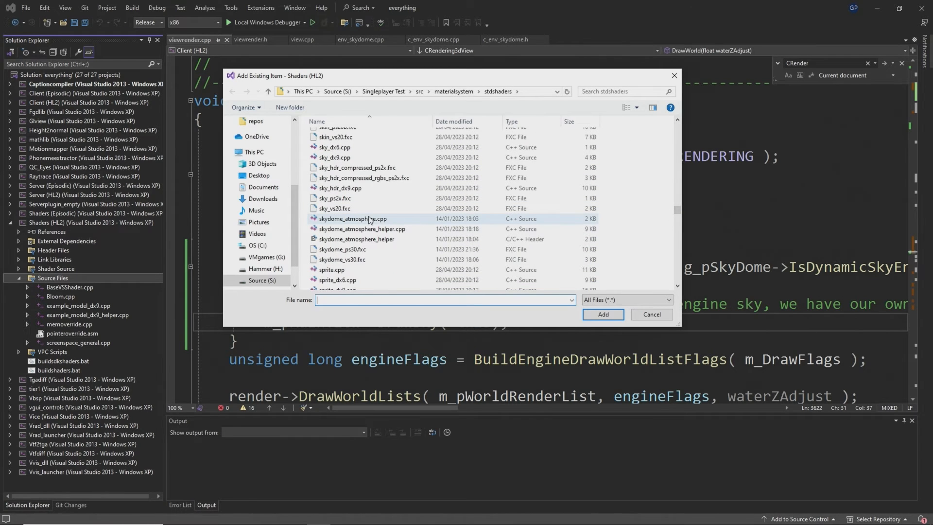
pyautogui.click(357, 239)
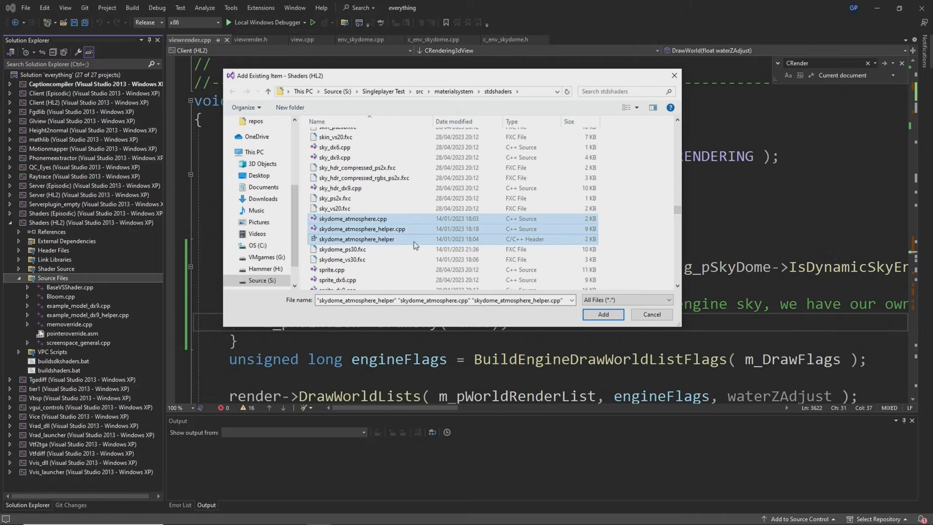
pyautogui.click(603, 314)
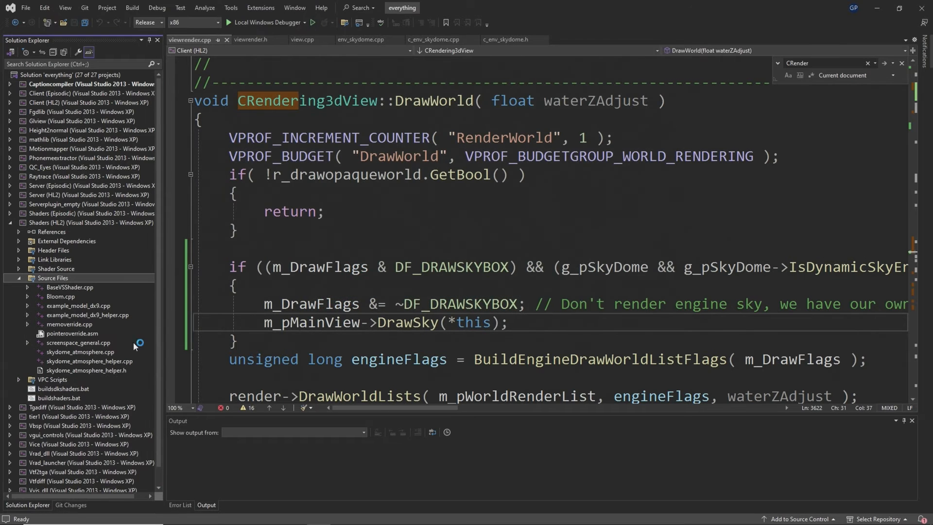
# Open skydome_atmosphere_helper.h in the editor from Solution Explorer.
pyautogui.doubleClick(82, 352)
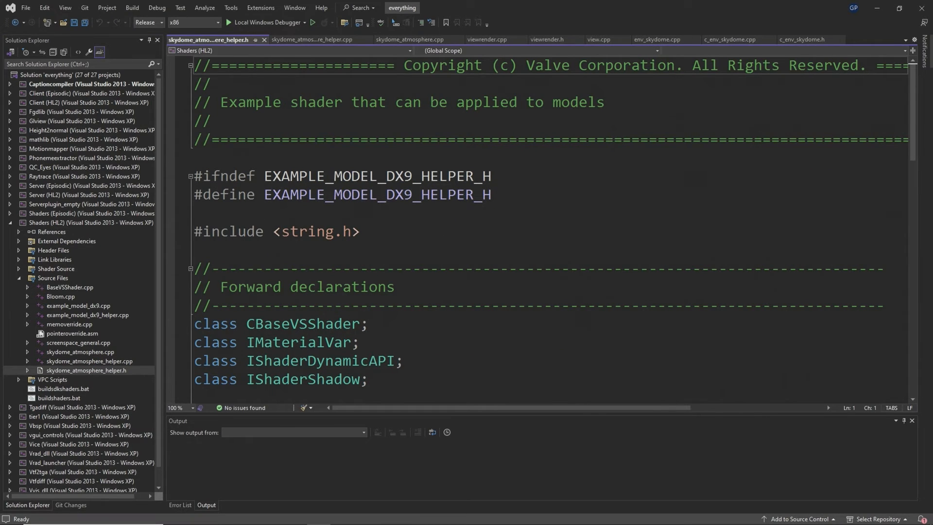
pyautogui.moveTo(553, 264)
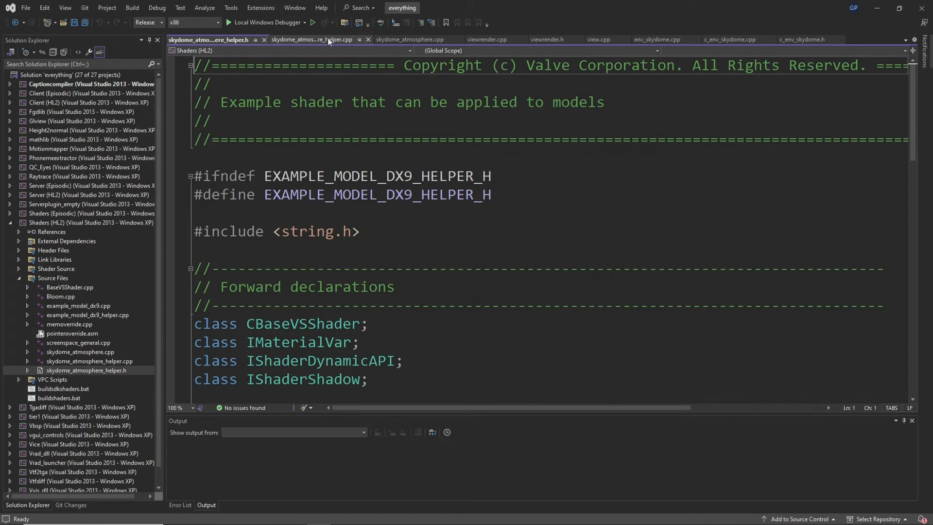
# View skydome_atmosphere_helper.cpp, then browse src > materialsystem > stdshaders into its first generated shader subfolder.
pyautogui.click(312, 39)
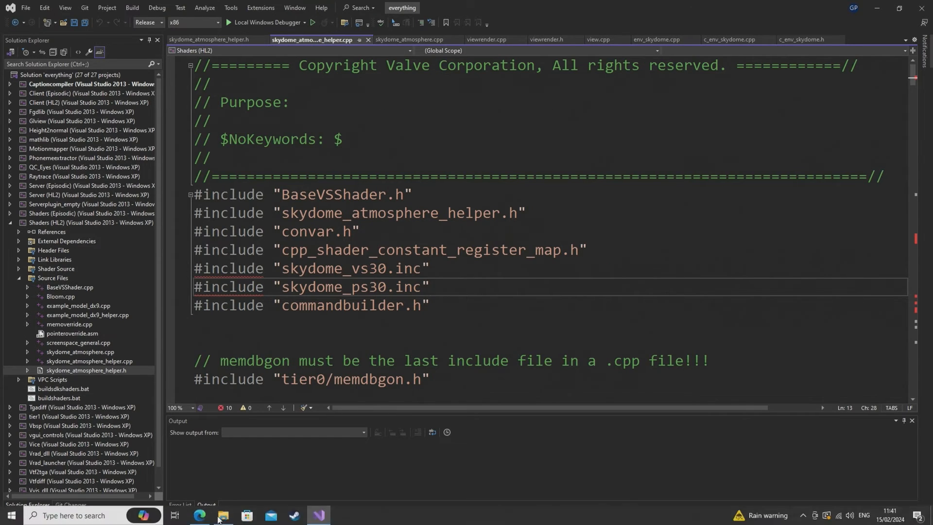
pyautogui.click(223, 515)
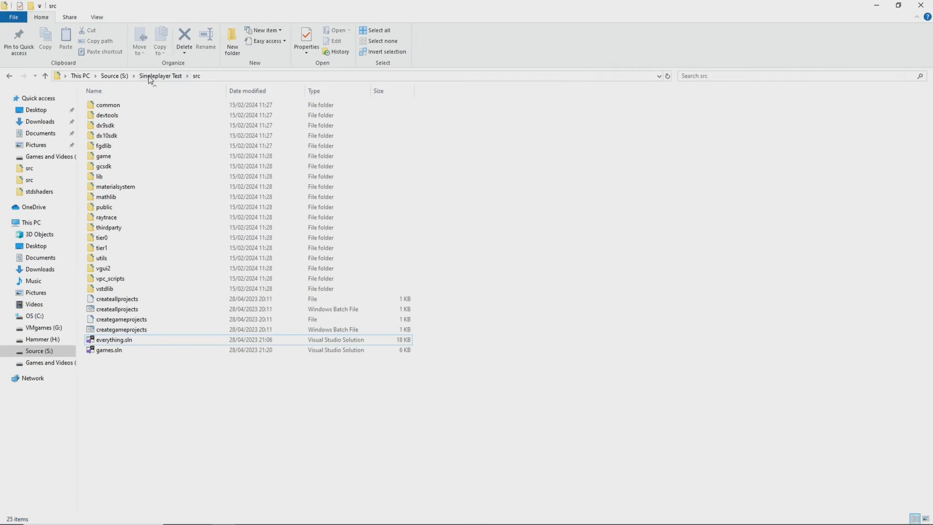
pyautogui.doubleClick(115, 187)
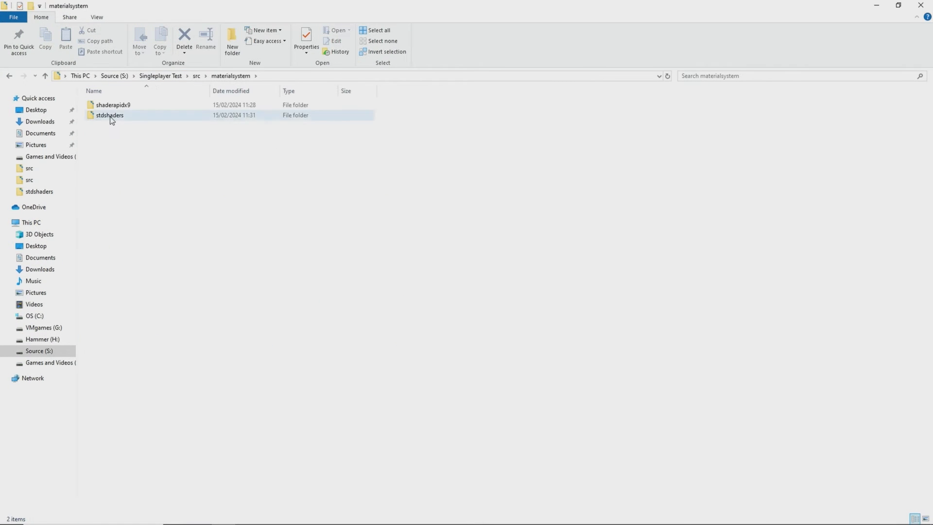
pyautogui.doubleClick(110, 115)
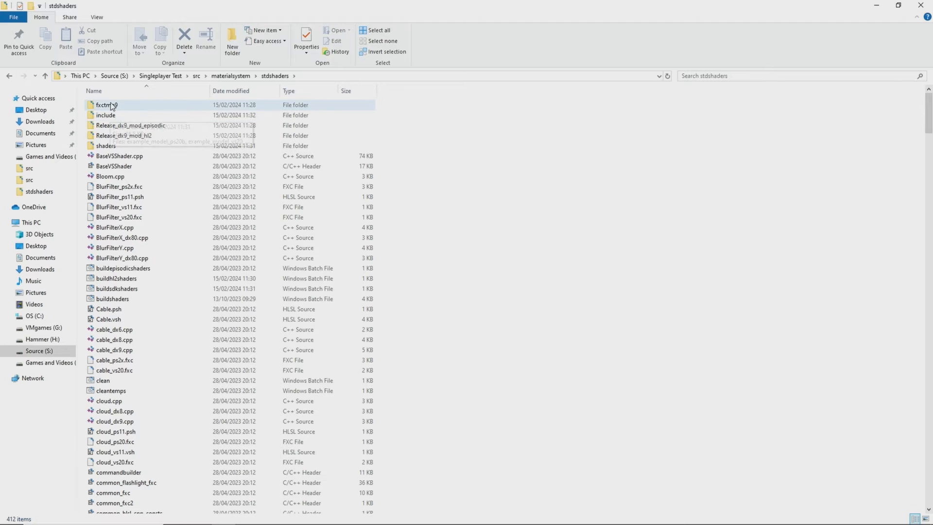
pyautogui.doubleClick(107, 105)
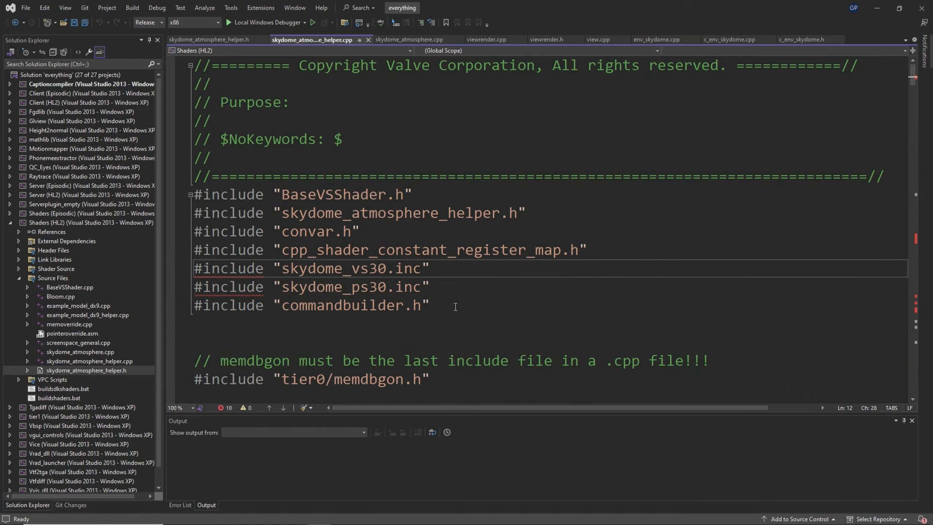
# Remove Bloom.cpp, example_model_dx9 and other unneeded sources from the Shaders (HL2) project without deleting them.
pyautogui.rightClick(60, 295)
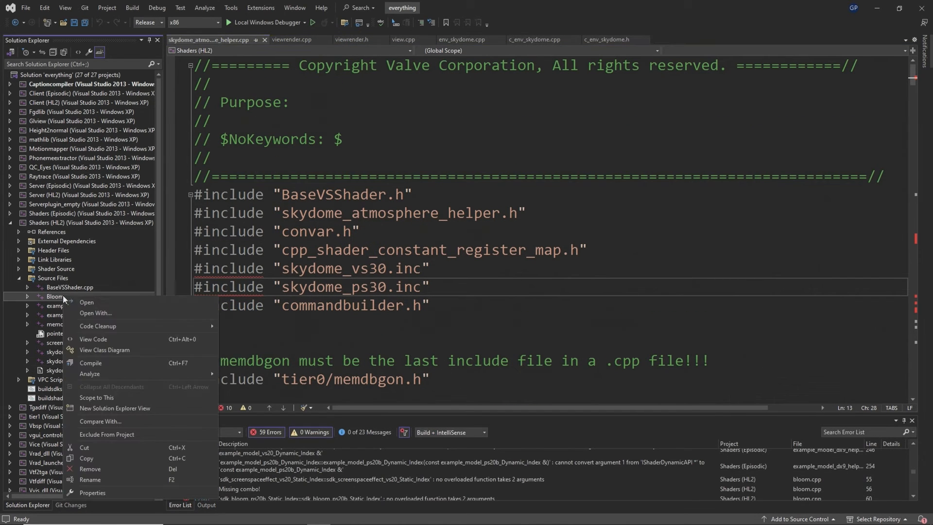
pyautogui.click(89, 468)
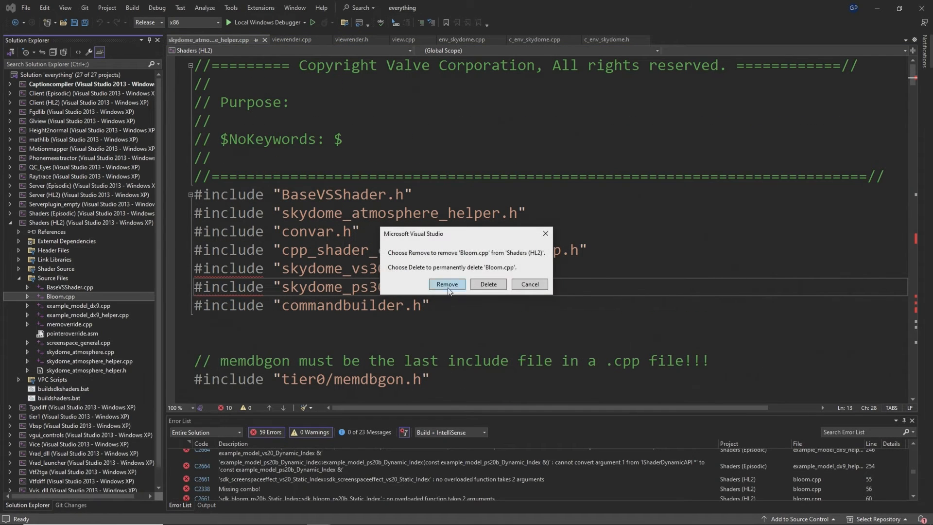
pyautogui.click(446, 284)
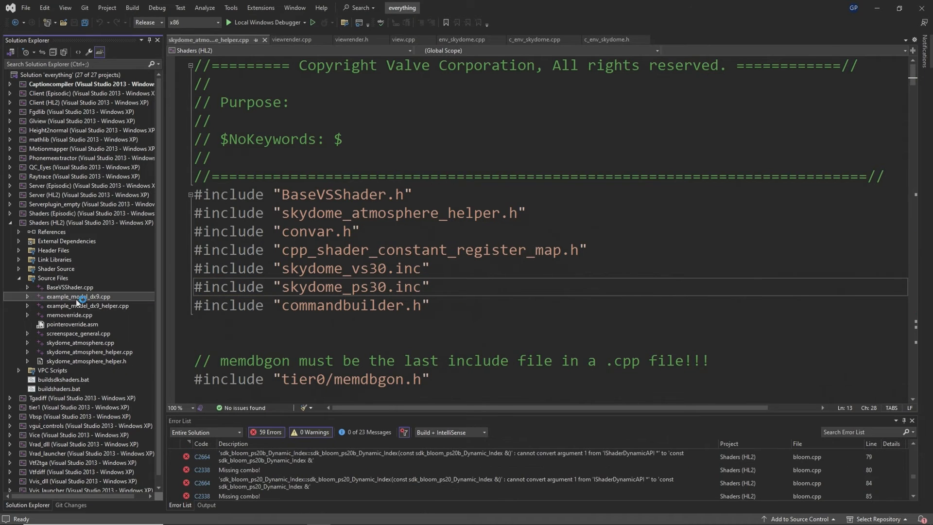
pyautogui.rightClick(78, 297)
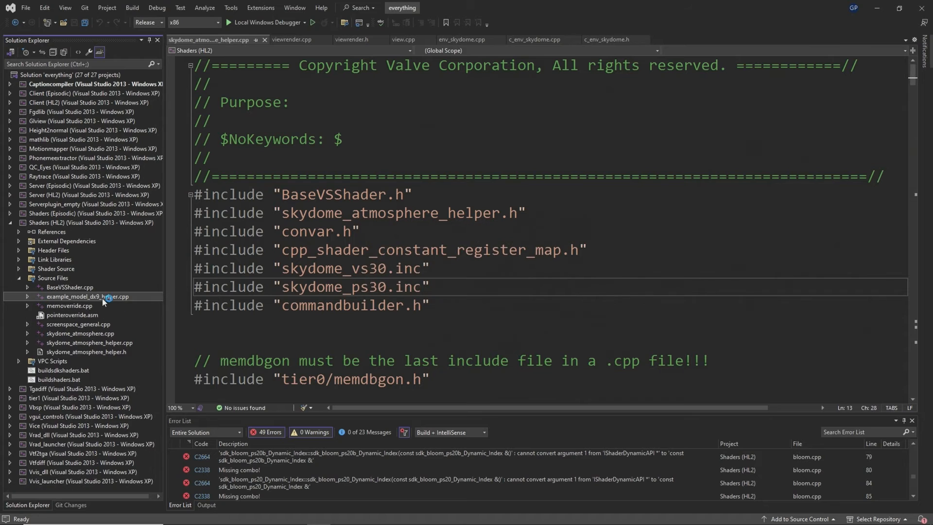
pyautogui.rightClick(89, 297)
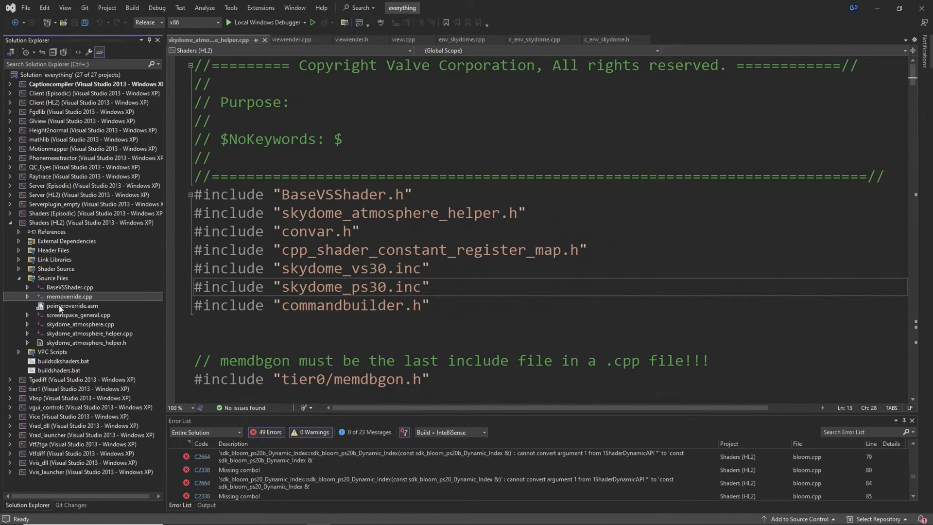
pyautogui.rightClick(77, 315)
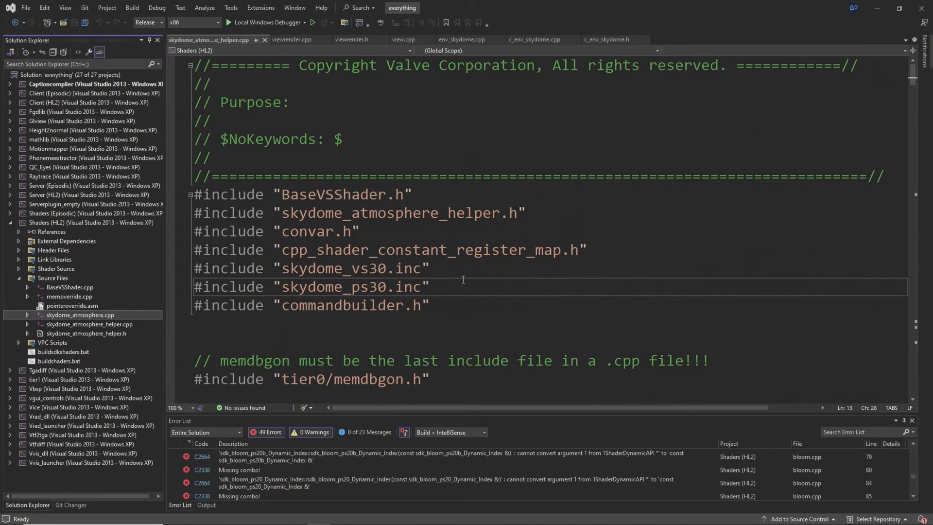
# Check the Output window shows the shader rebuild succeeded, then bring up the Server project's actions.
pyautogui.click(206, 504)
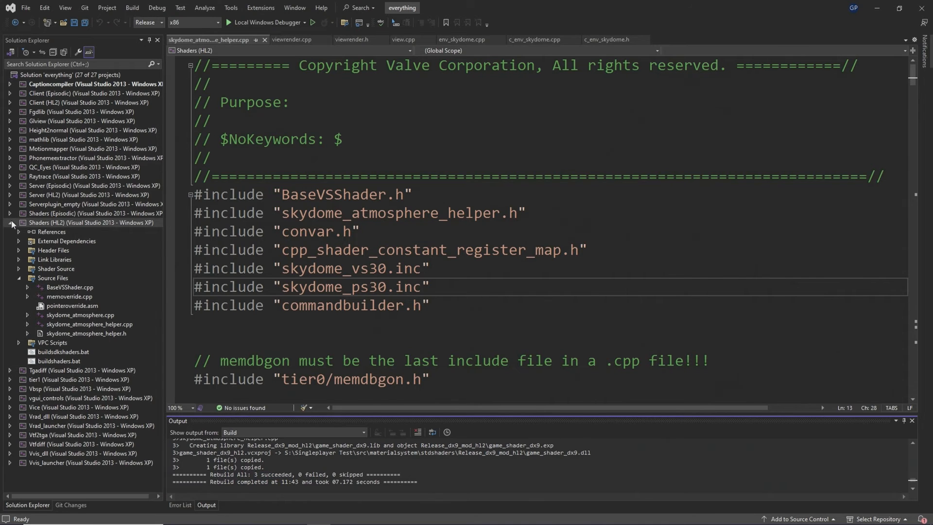
pyautogui.rightClick(42, 195)
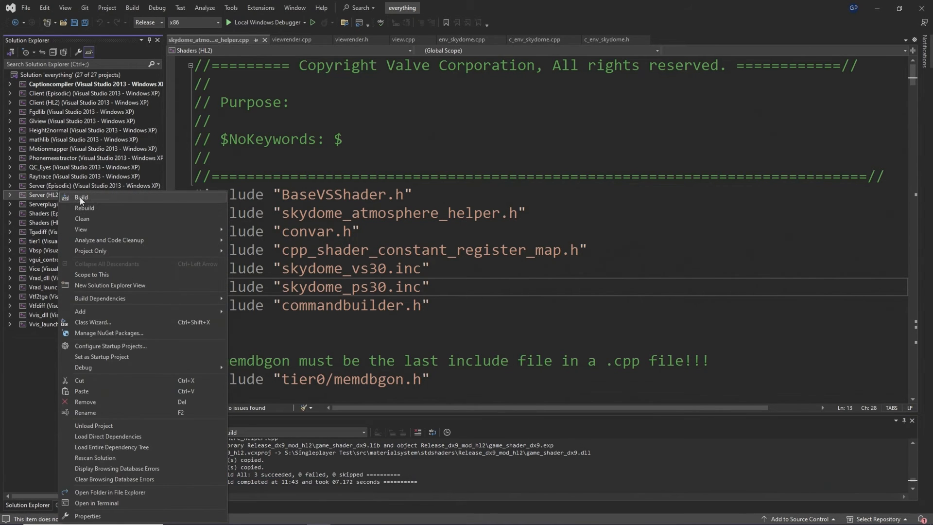
# Build the Server project and check the newly built game_shader_dx9.dll in mod_hl2's bin folder.
pyautogui.click(82, 198)
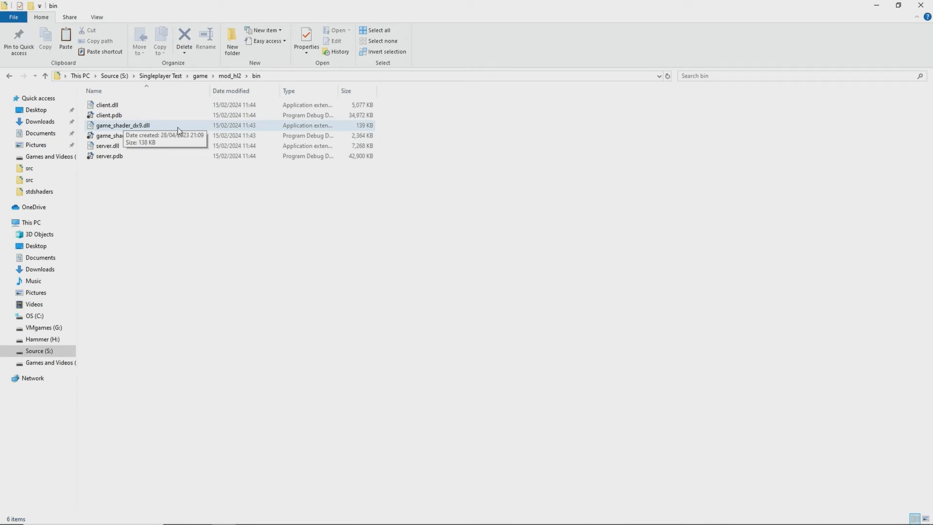
pyautogui.click(123, 125)
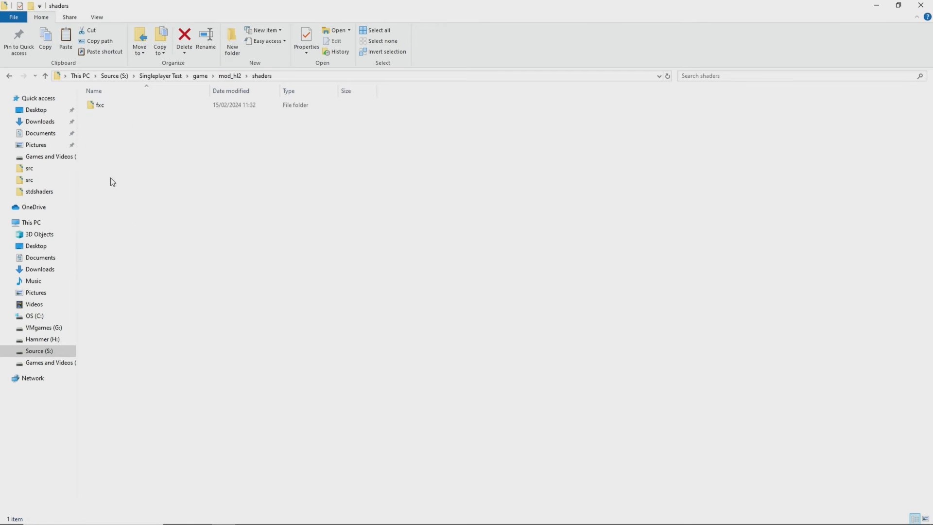
pyautogui.doubleClick(99, 105)
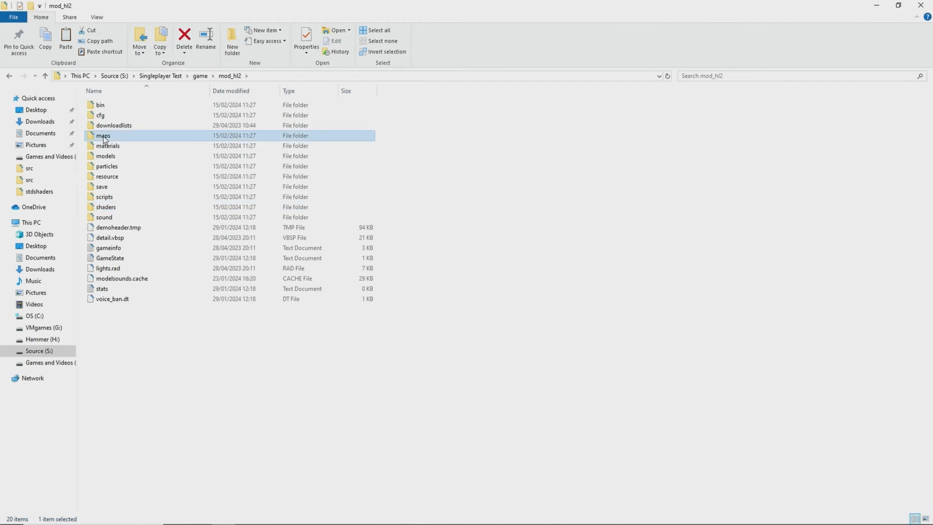
# Look through the shaders and maps folders, then return to mod_hl2.
pyautogui.doubleClick(102, 135)
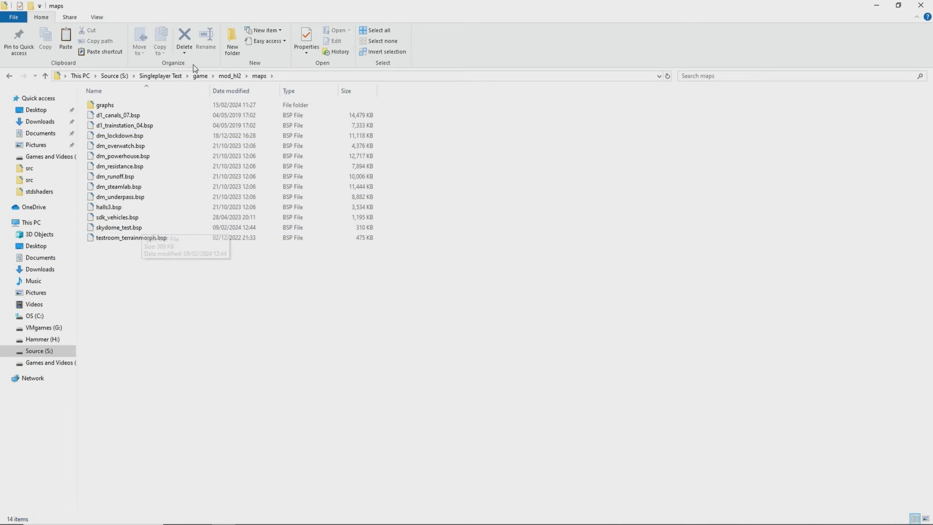
pyautogui.click(229, 76)
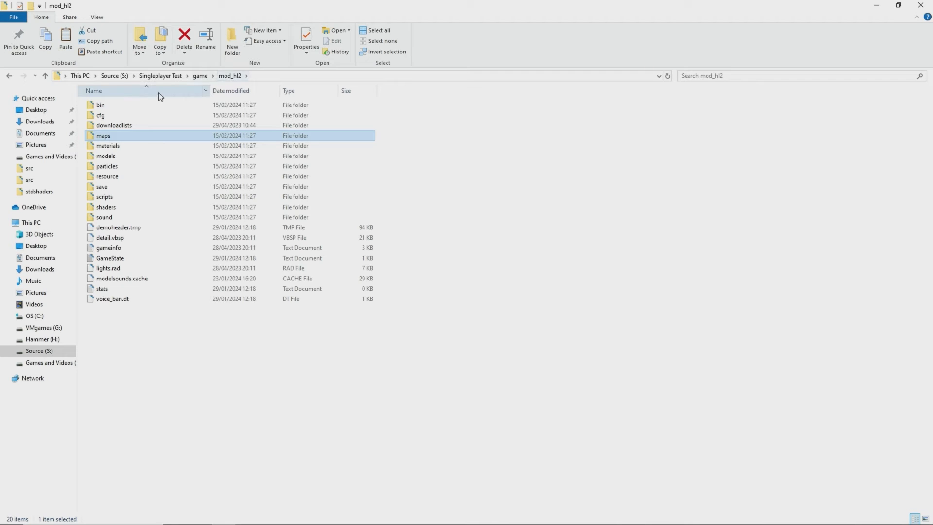
pyautogui.doubleClick(108, 146)
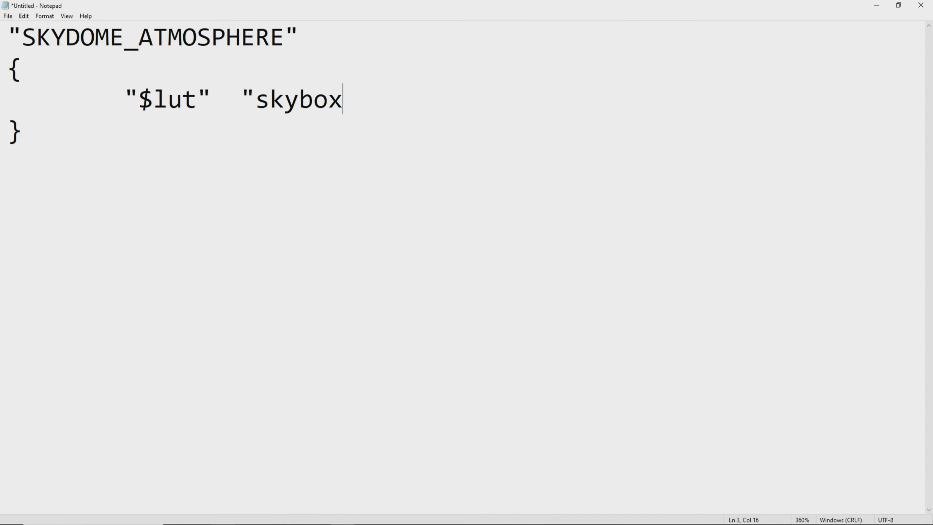
# Set the material's $lut to skybox/sky_fake_white.
pyautogui.write('/sk')
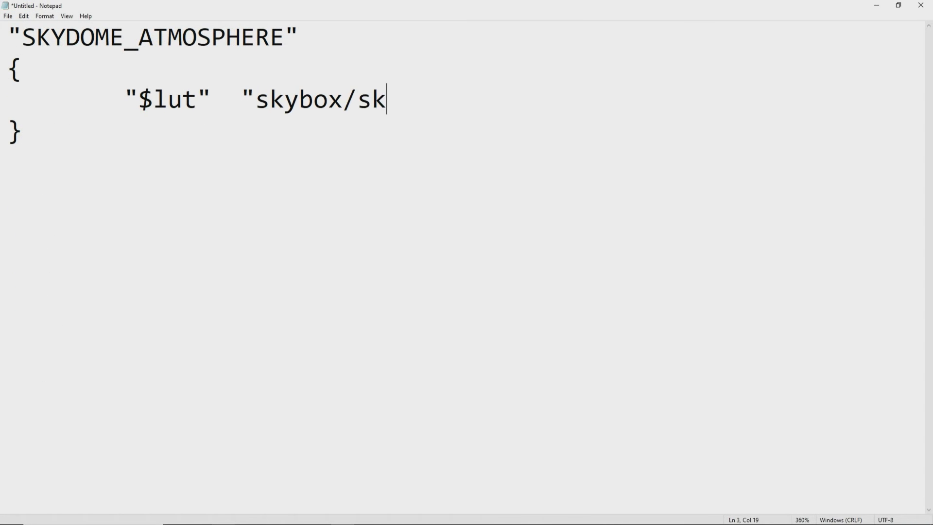
pyautogui.write('y_fa')
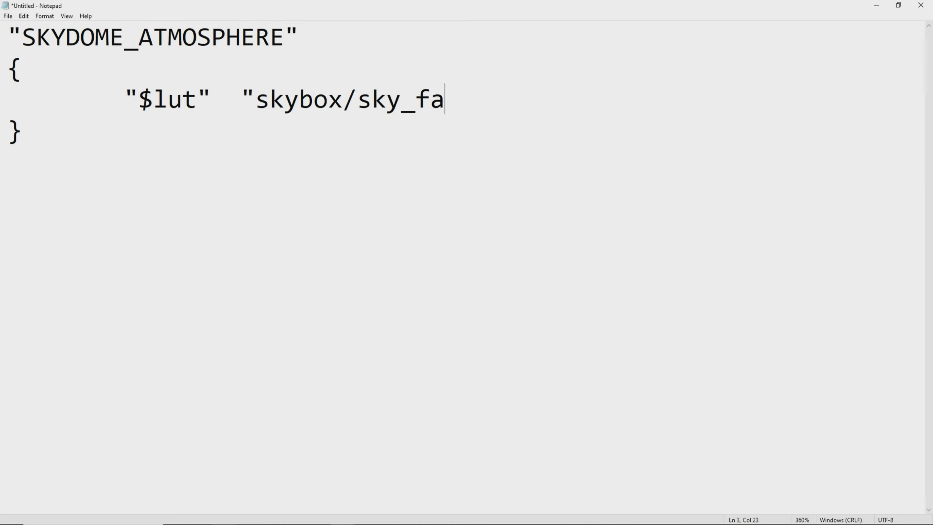
pyautogui.write('ke_white"')
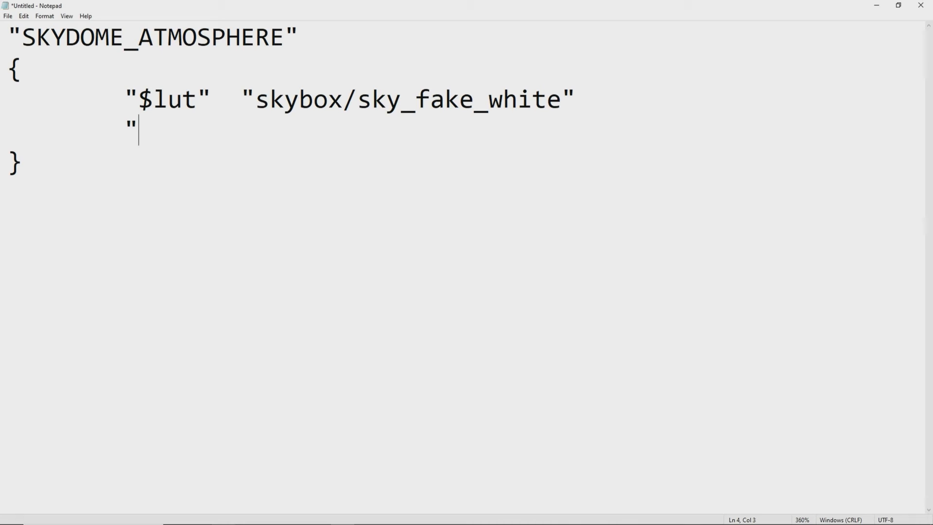
# Add an "$ALPHATESTREFERENCE" "1" entry to the SKYDOME_ATMOSPHERE block.
pyautogui.write('$AL')
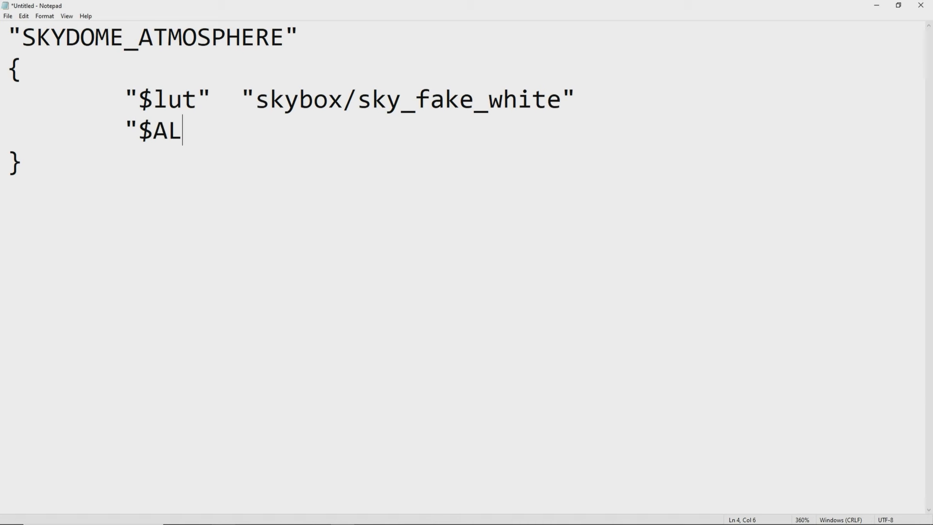
pyautogui.write('PHA')
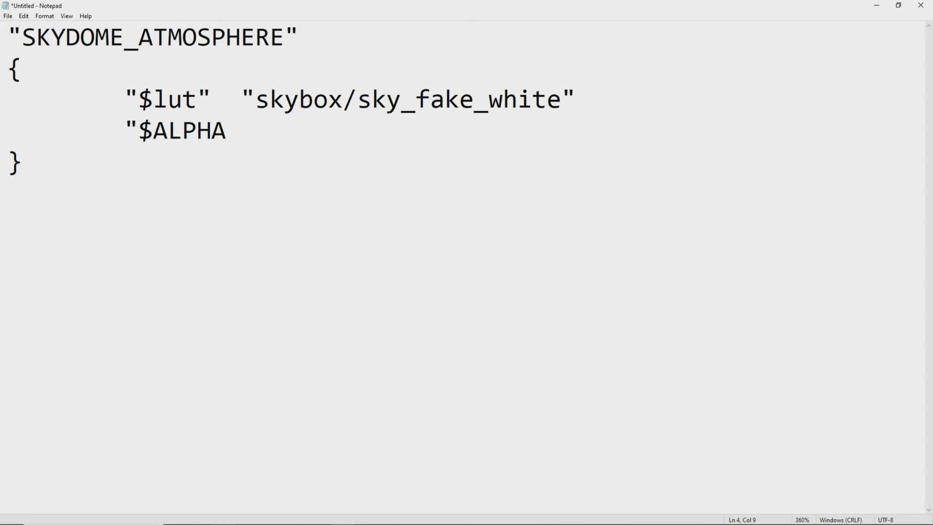
pyautogui.write('TESTREF')
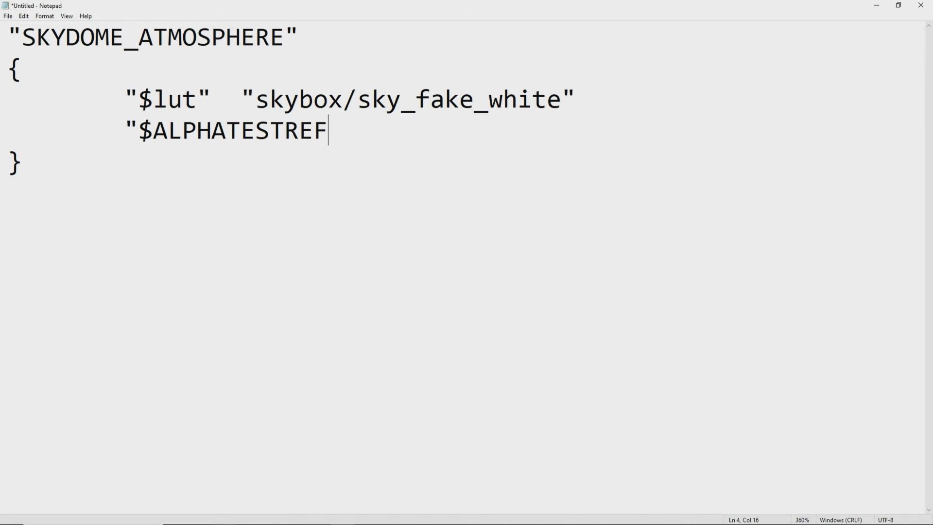
pyautogui.write('ERENCE')
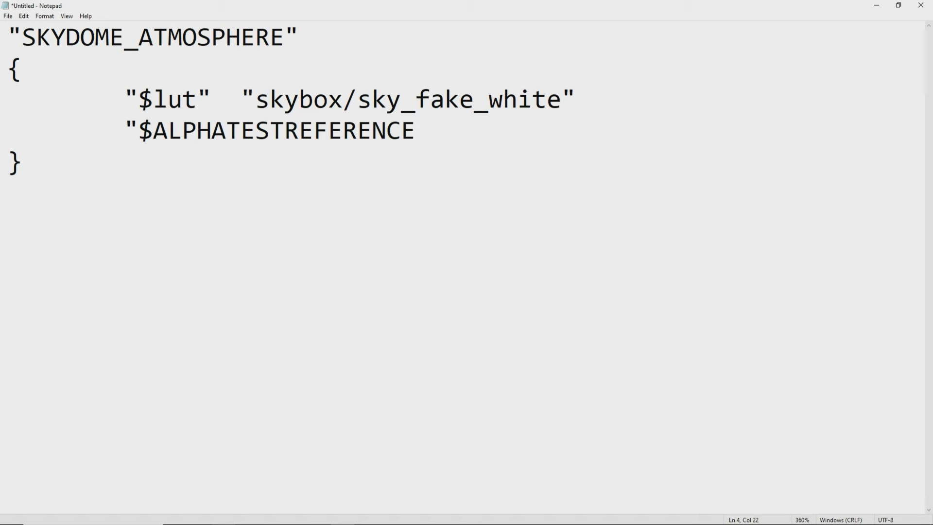
pyautogui.write('" 1')
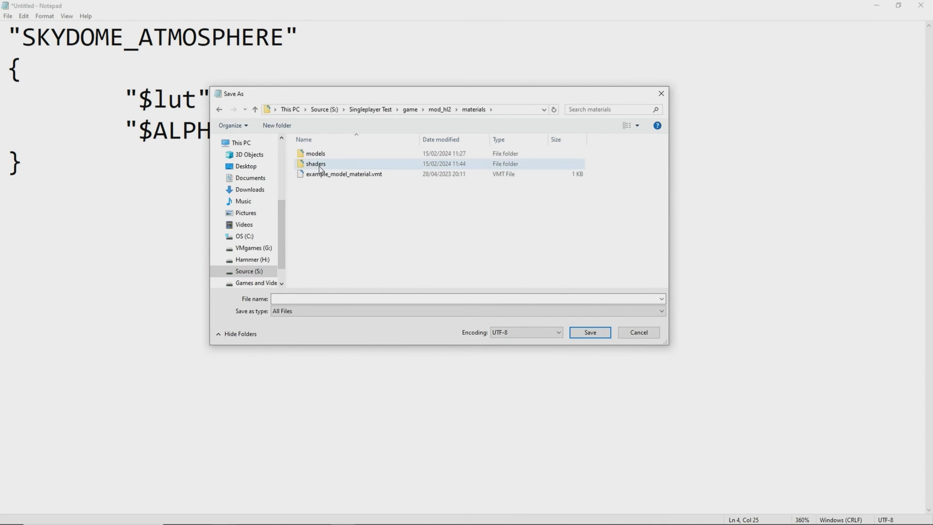
# Save the material as skydome.vmt inside mod_hl2's materials/shaders folder.
pyautogui.doubleClick(315, 163)
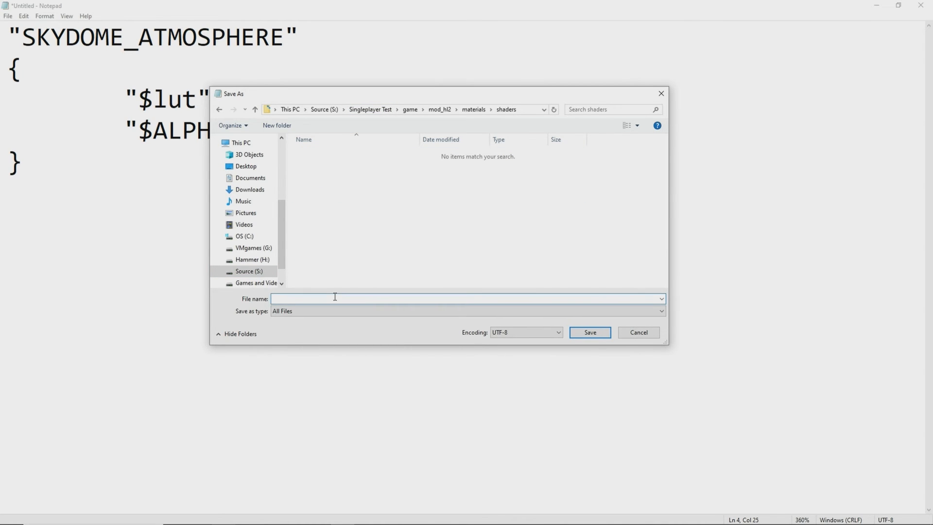
pyautogui.write('s')
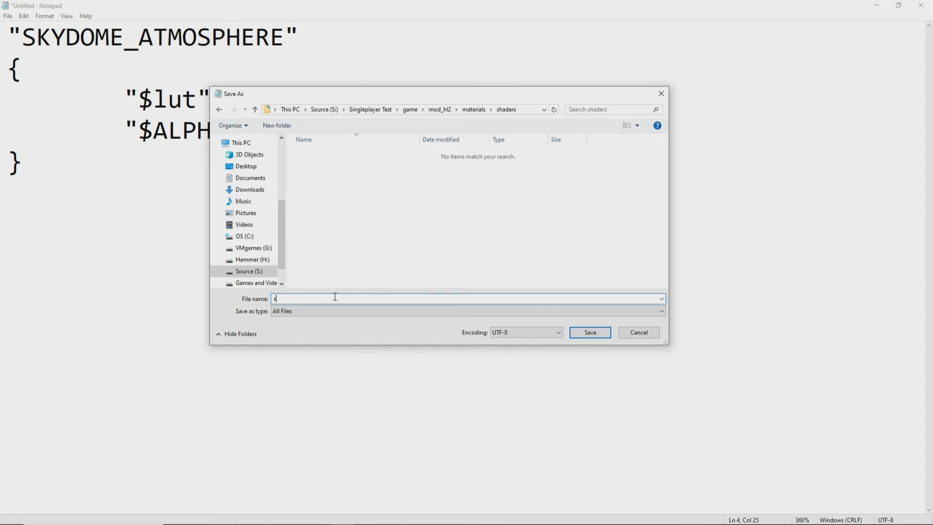
pyautogui.write('kydome.vmt')
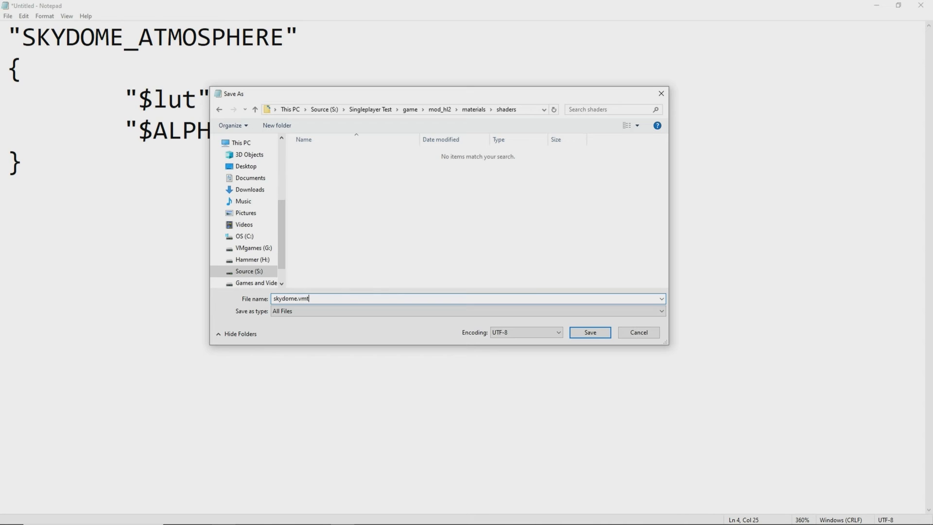
pyautogui.click(589, 333)
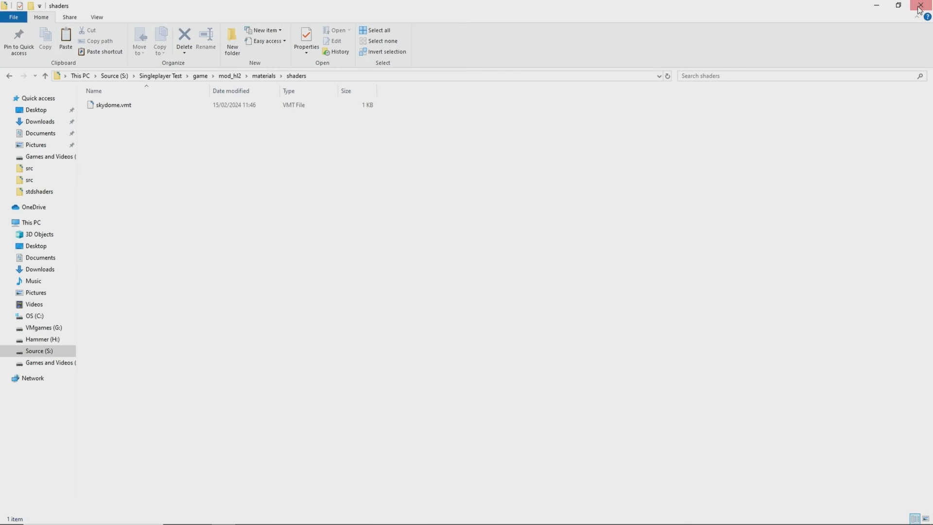
pyautogui.click(113, 105)
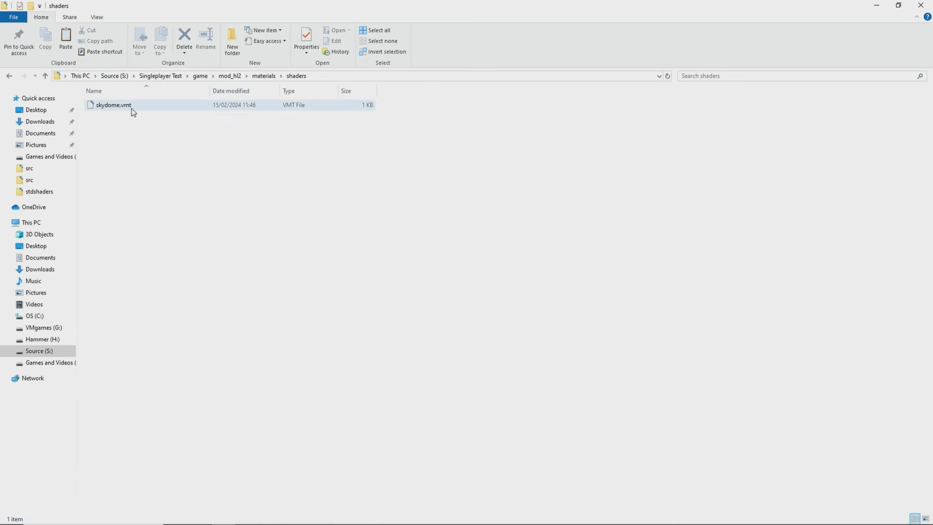
pyautogui.click(216, 156)
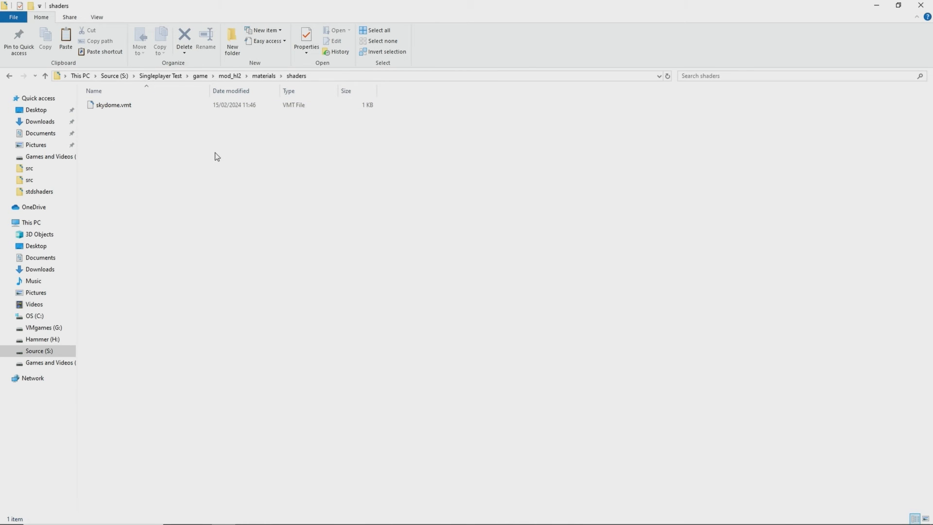
pyautogui.moveTo(200, 113)
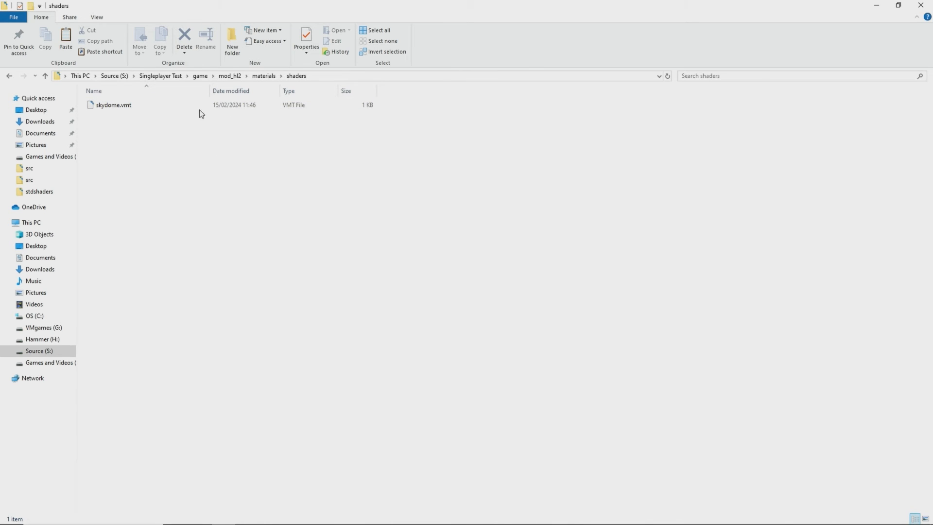
pyautogui.moveTo(315, 448)
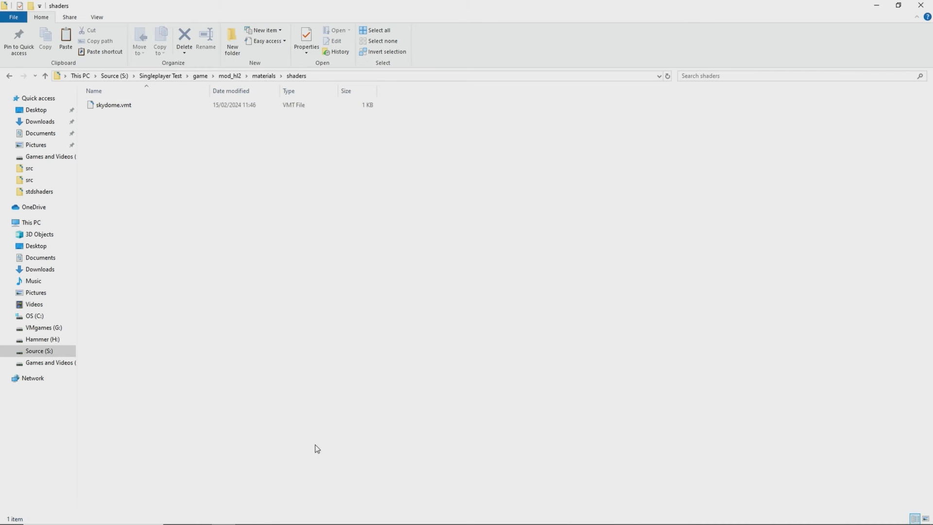
pyautogui.click(8, 515)
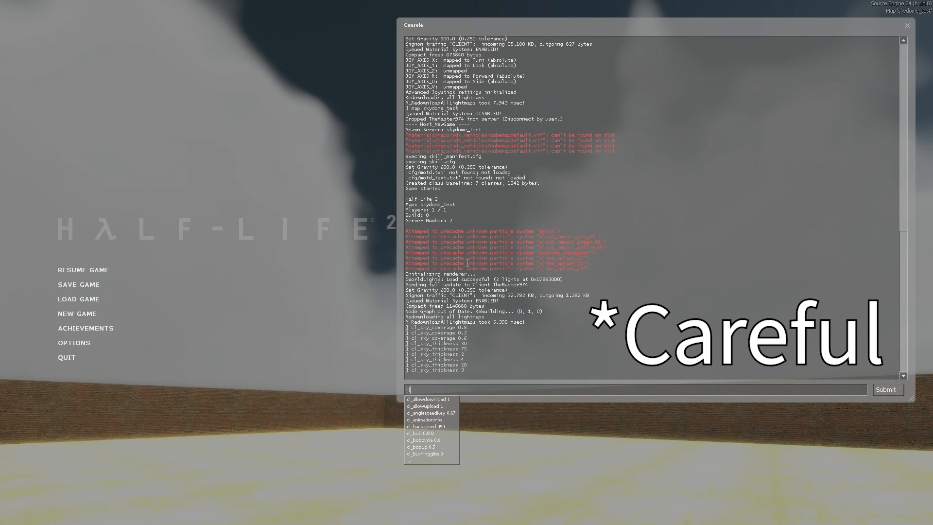
# Run cl_sky_windspeed 2 2 2 5 in the console, then try slower values down toward 0.02 0.02 0.02 3.
pyautogui.write('cl_sky_sunpos')
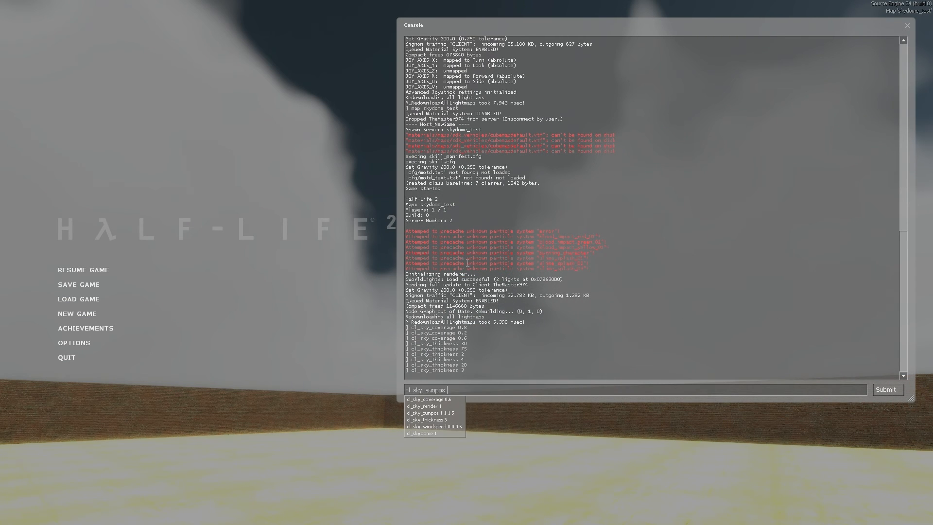
pyautogui.click(430, 425)
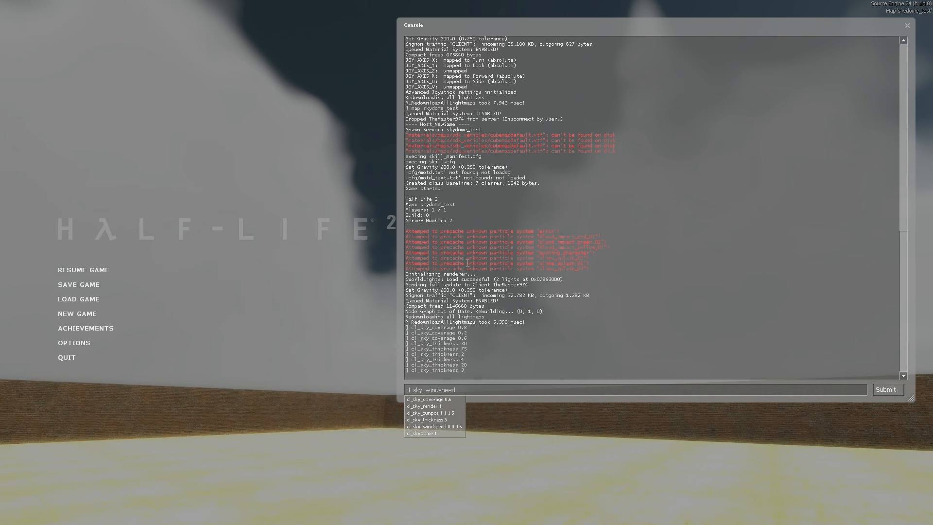
pyautogui.write('2 2')
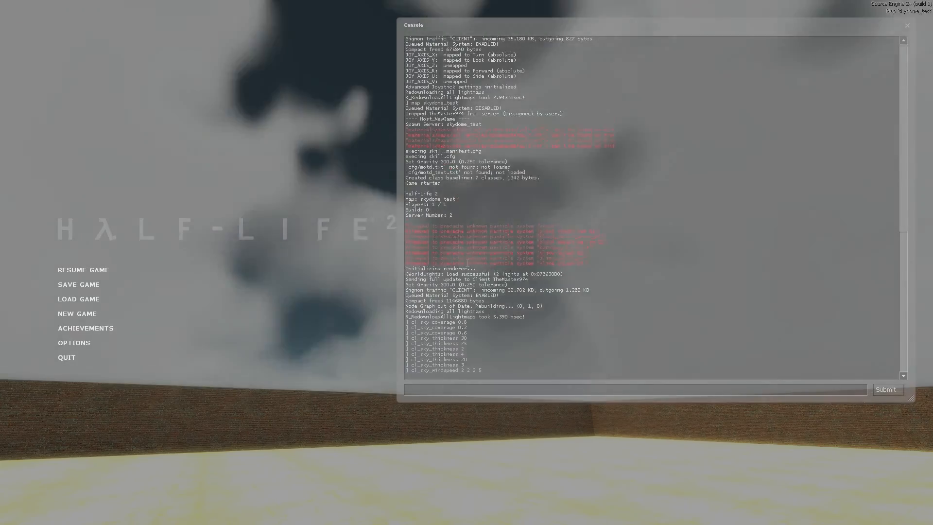
pyautogui.write('cl_sky_windspeed 2 2 2 5')
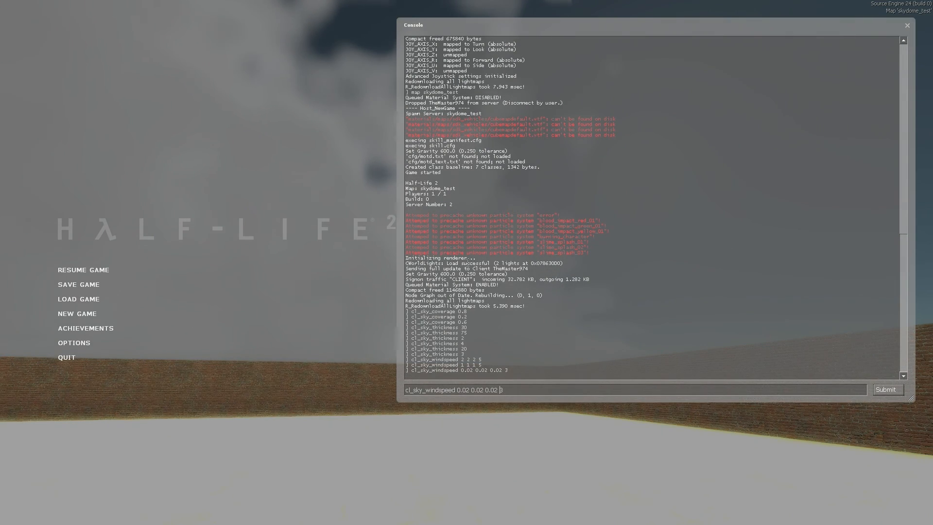
pyautogui.write('0')
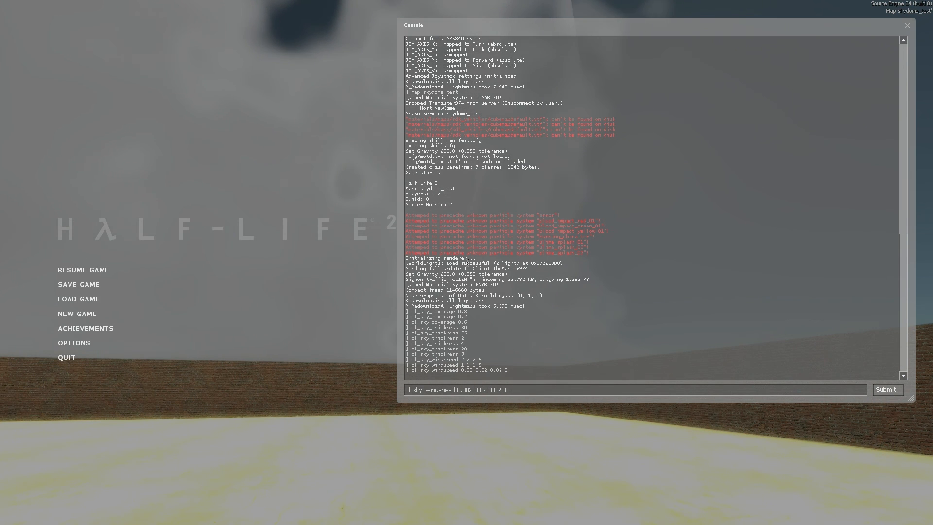